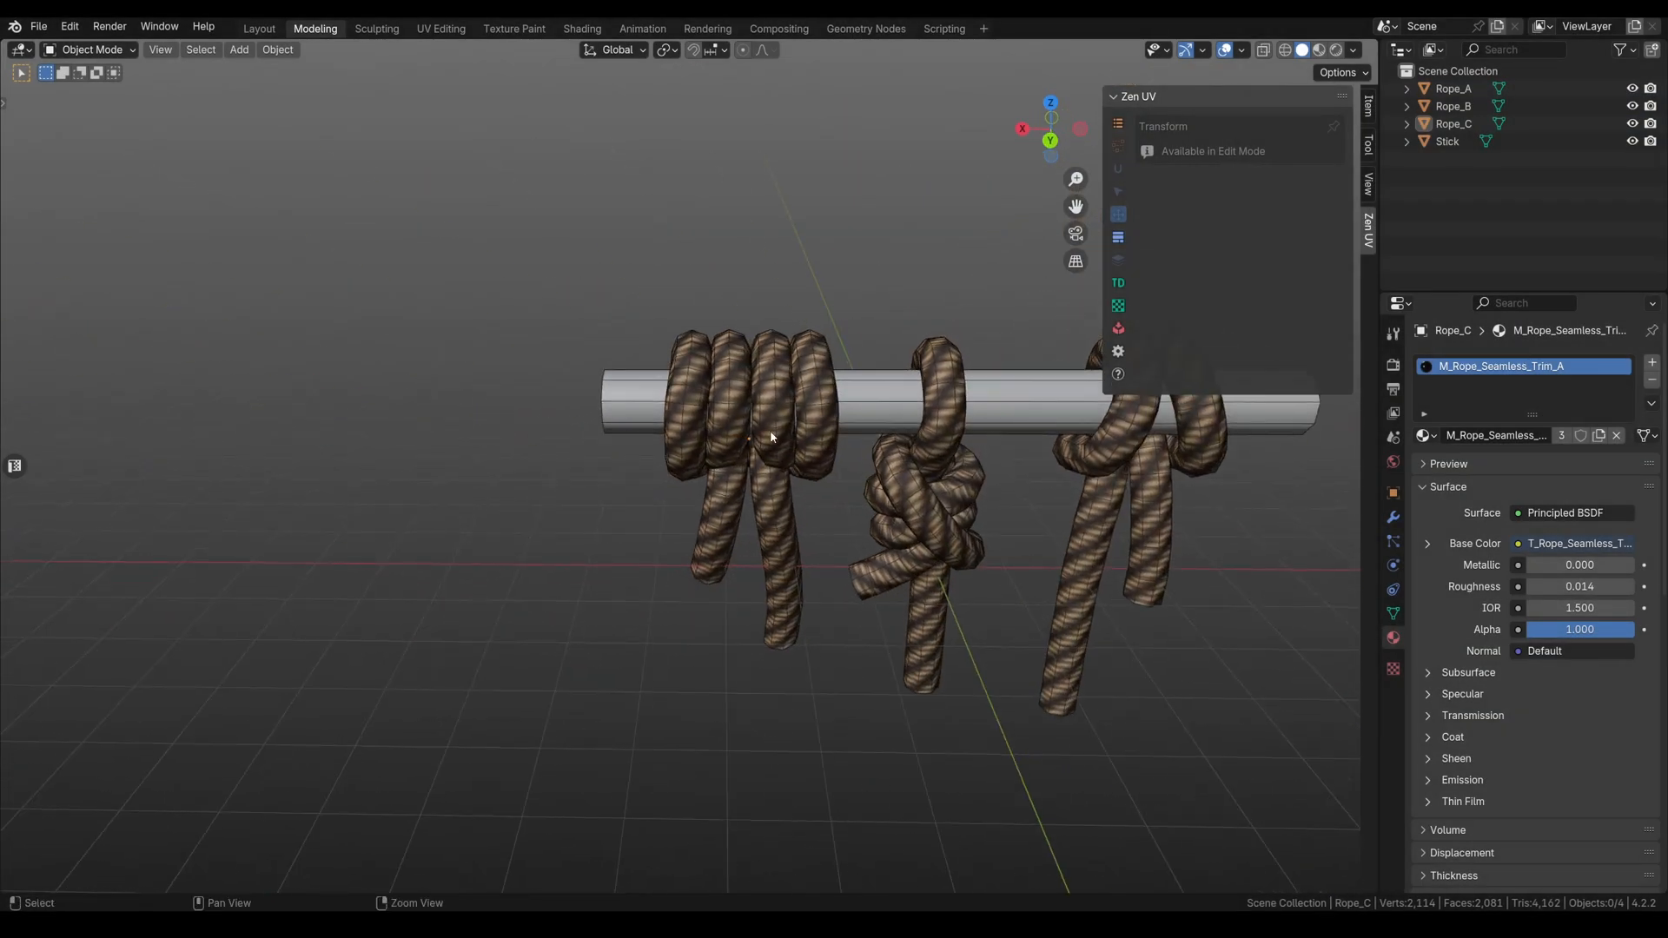
Load a fresh General scene containing only the default cube
left_click_drag(771, 436, 777, 302)
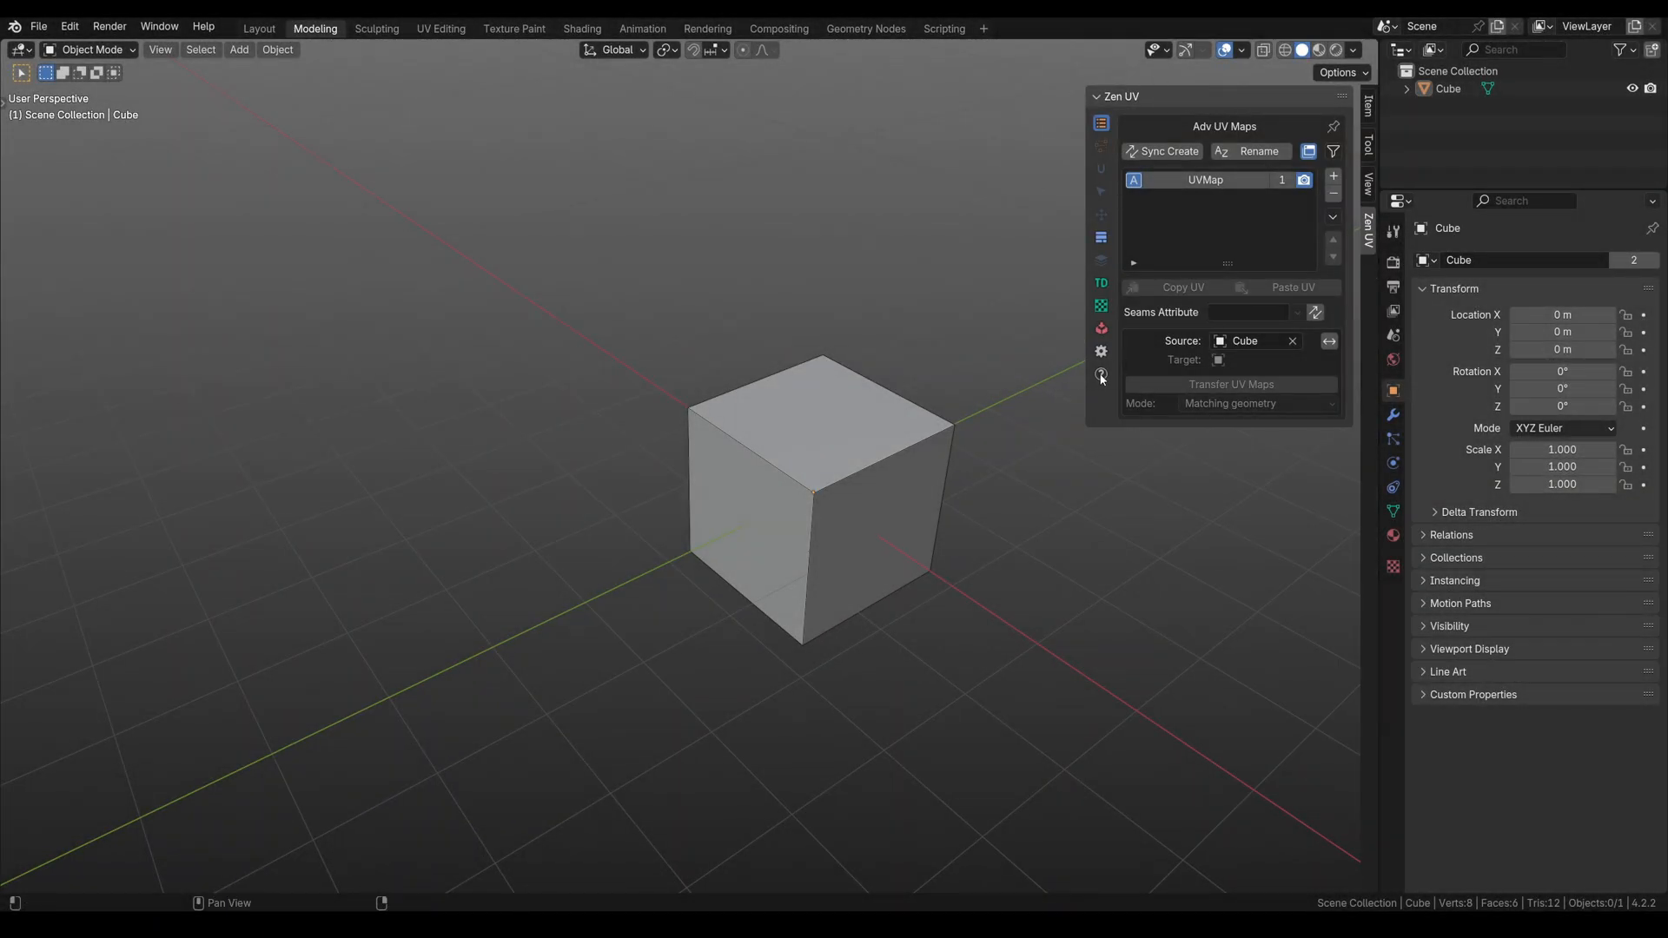
Download and load the Ropes example from Zen UV Help's Examples list
left_click(1100, 374)
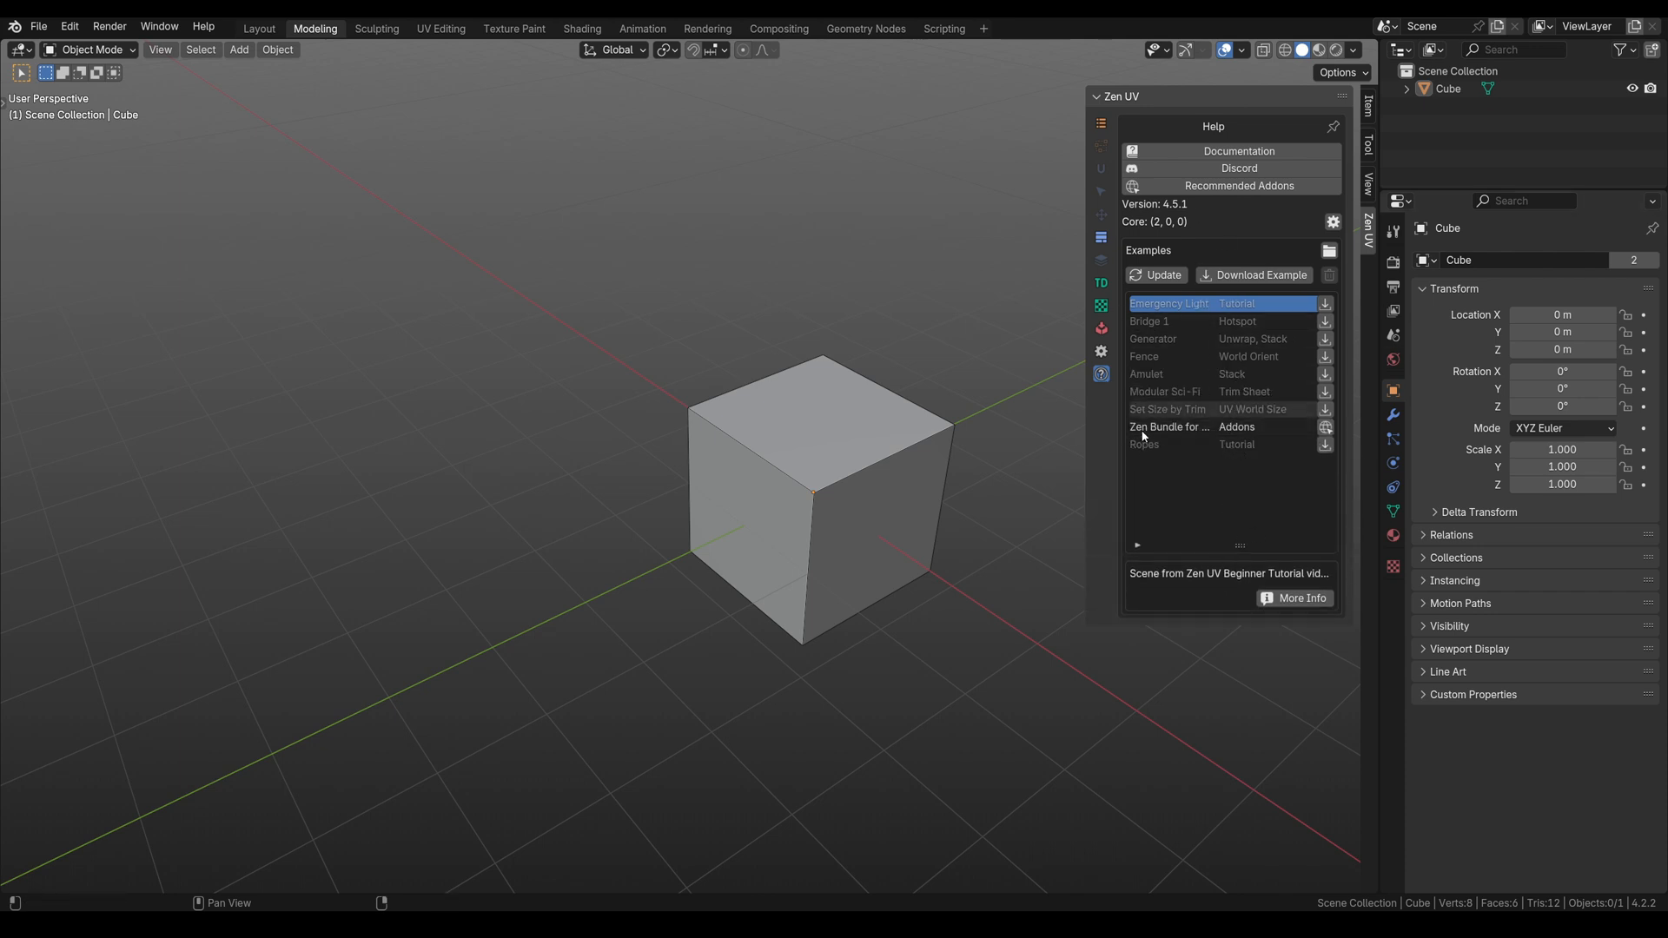
left_click(1182, 444)
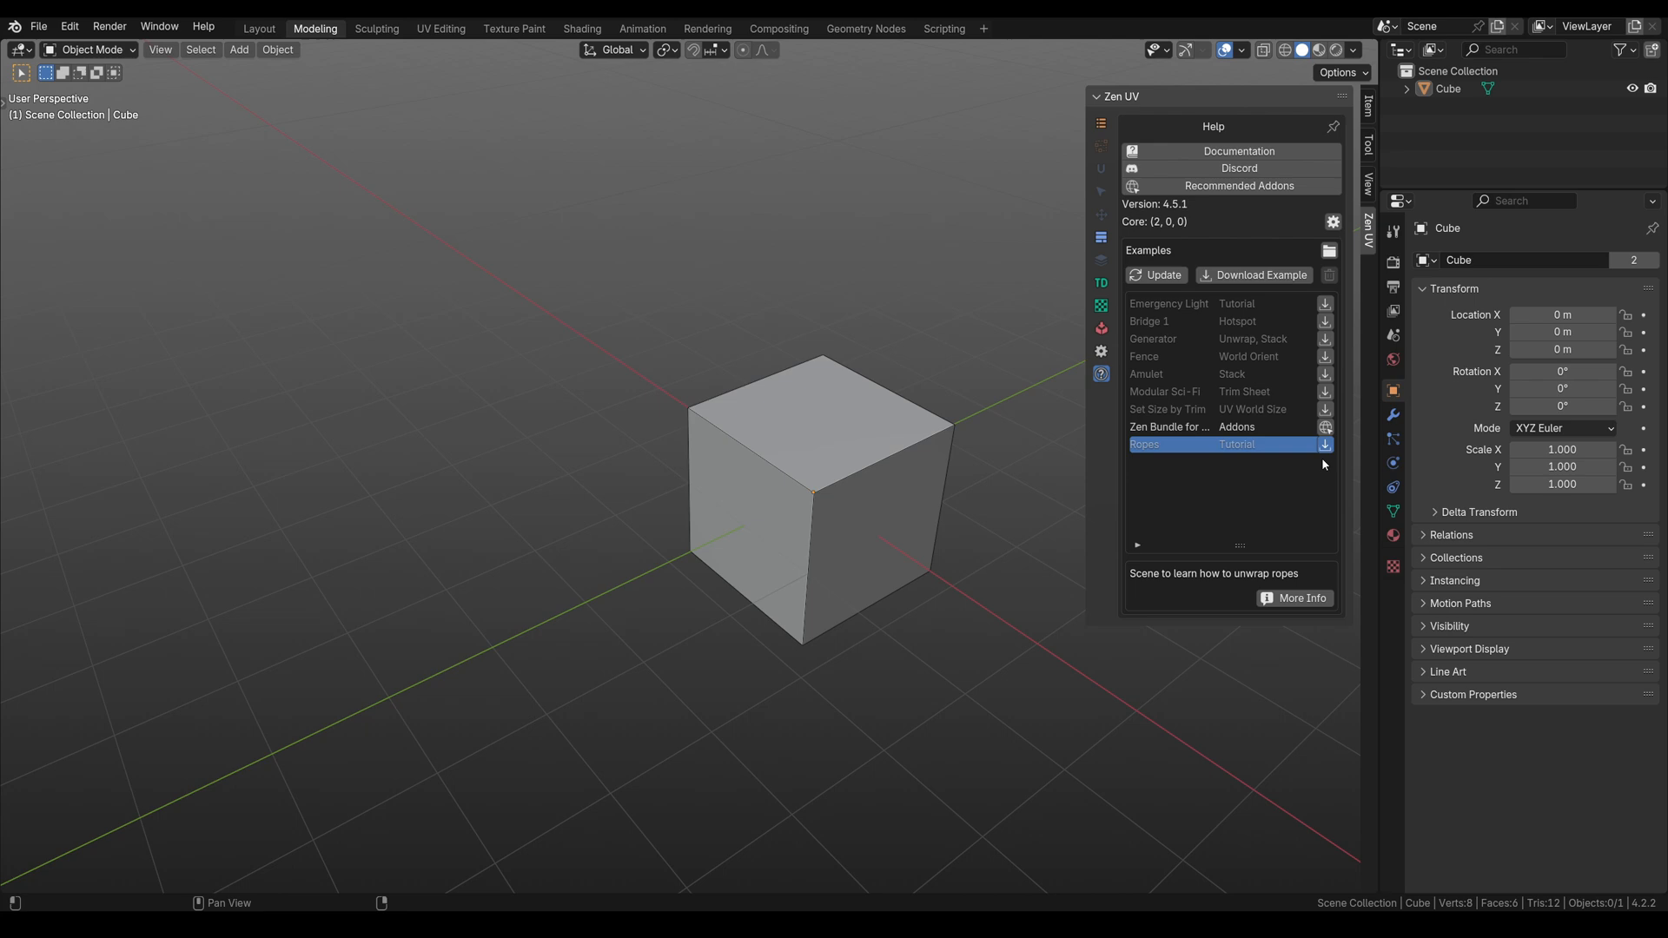
left_click(1324, 445)
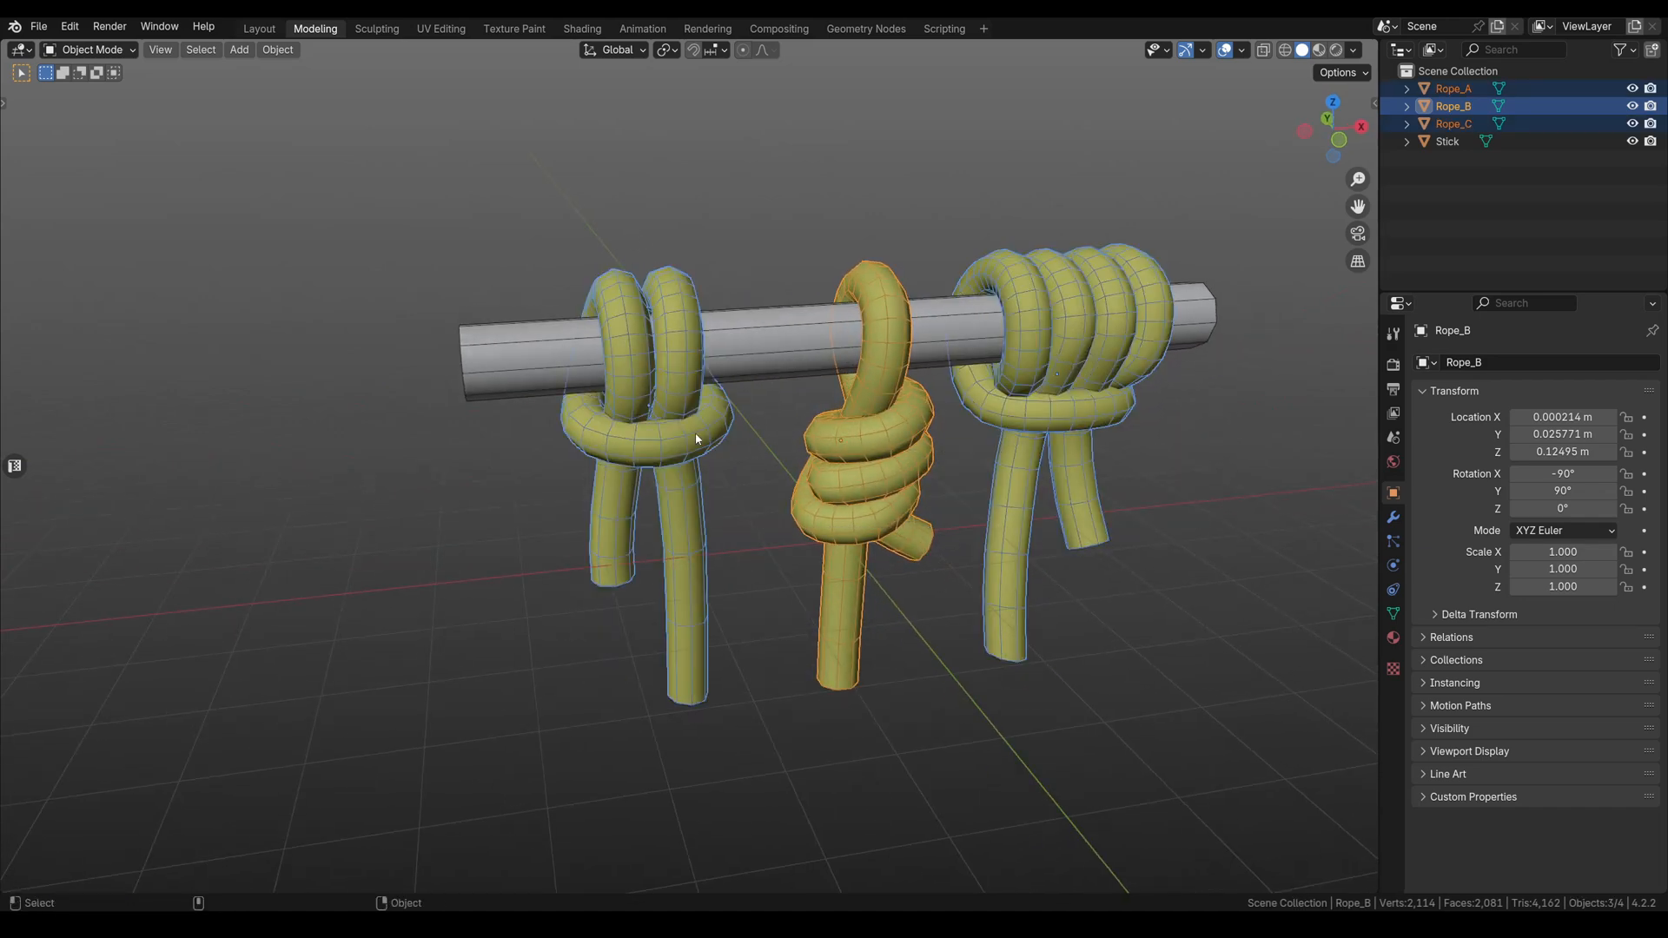
Put the three ropes into Edit Mode and select all their faces
left_click(91, 49)
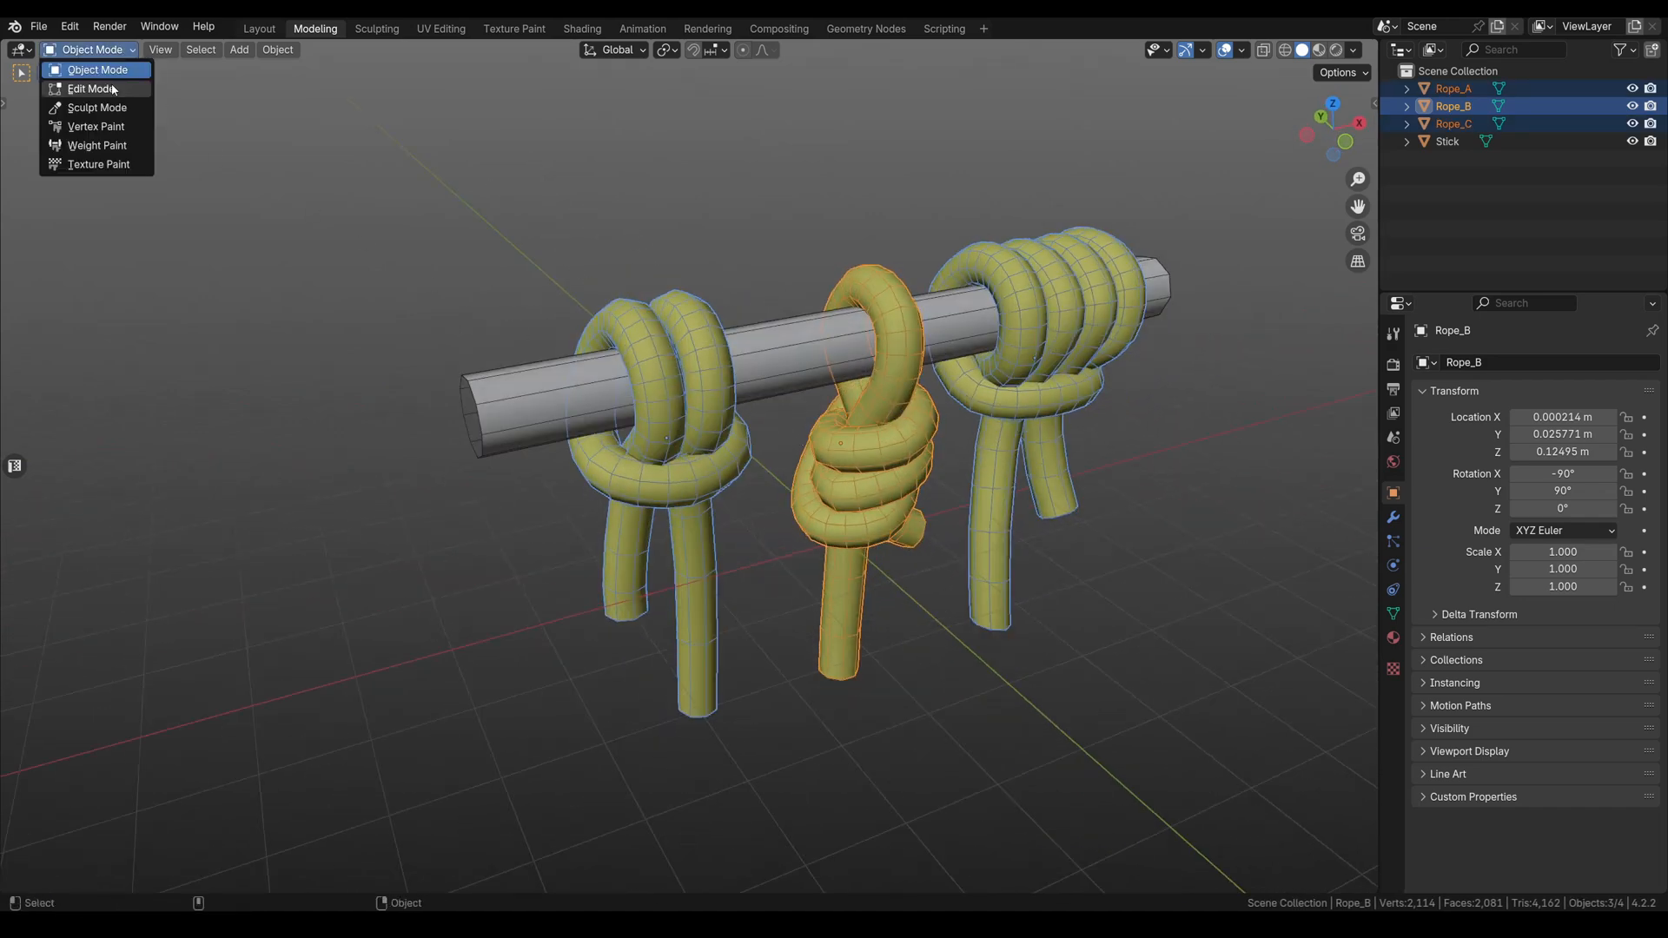
left_click(87, 89)
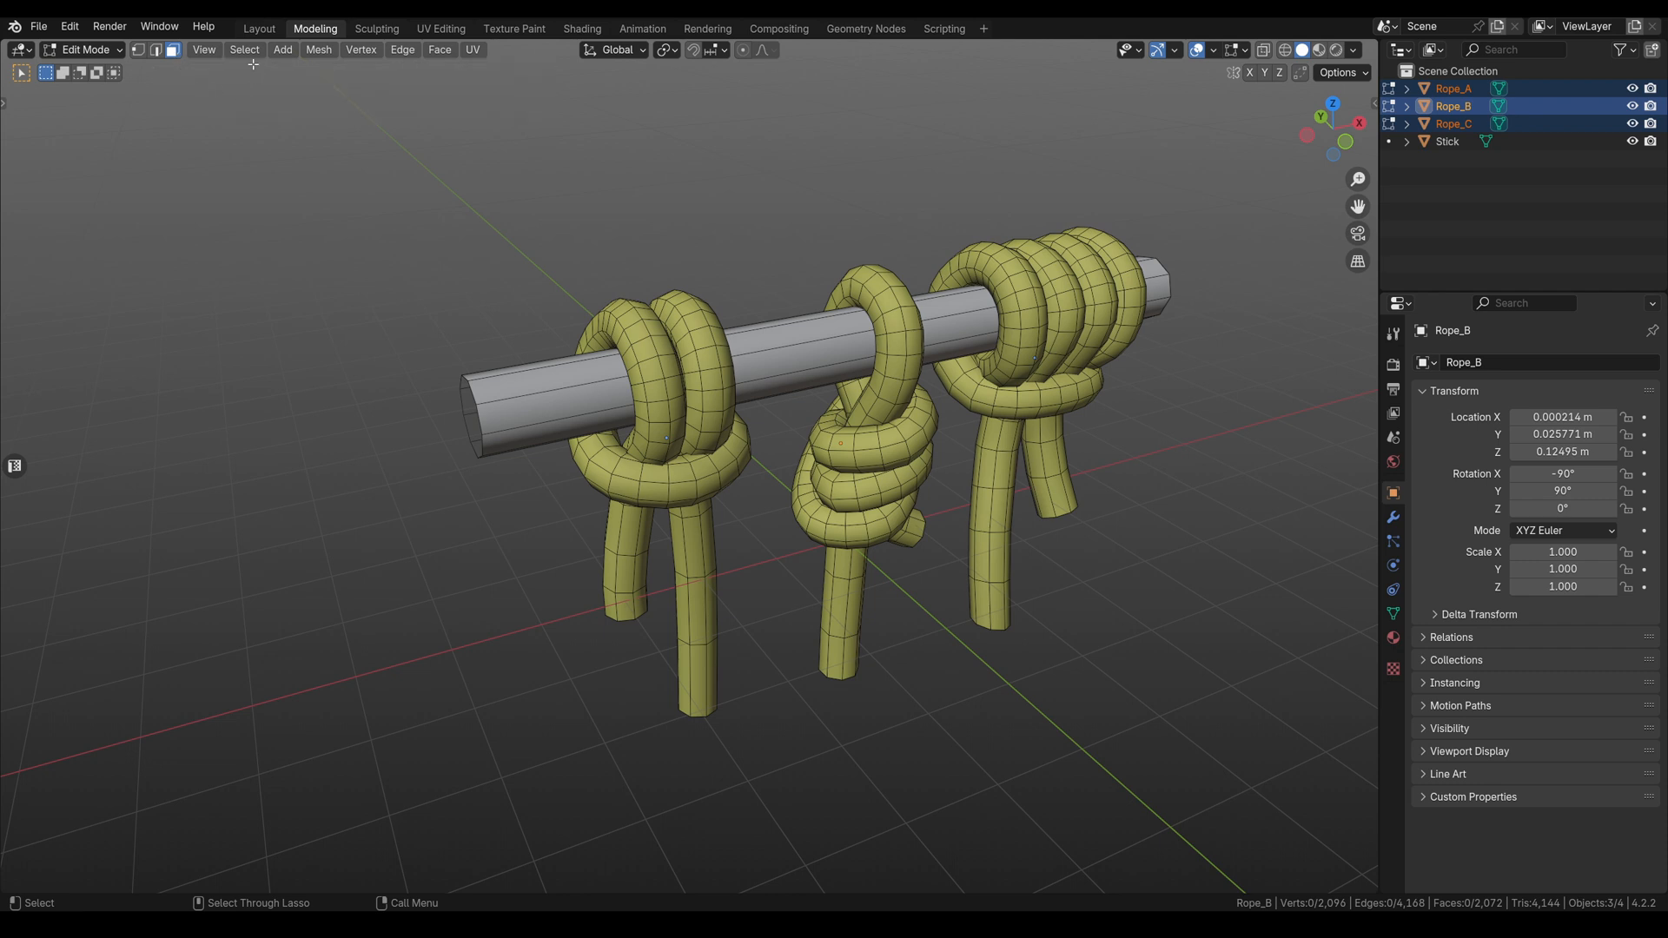
key("a")
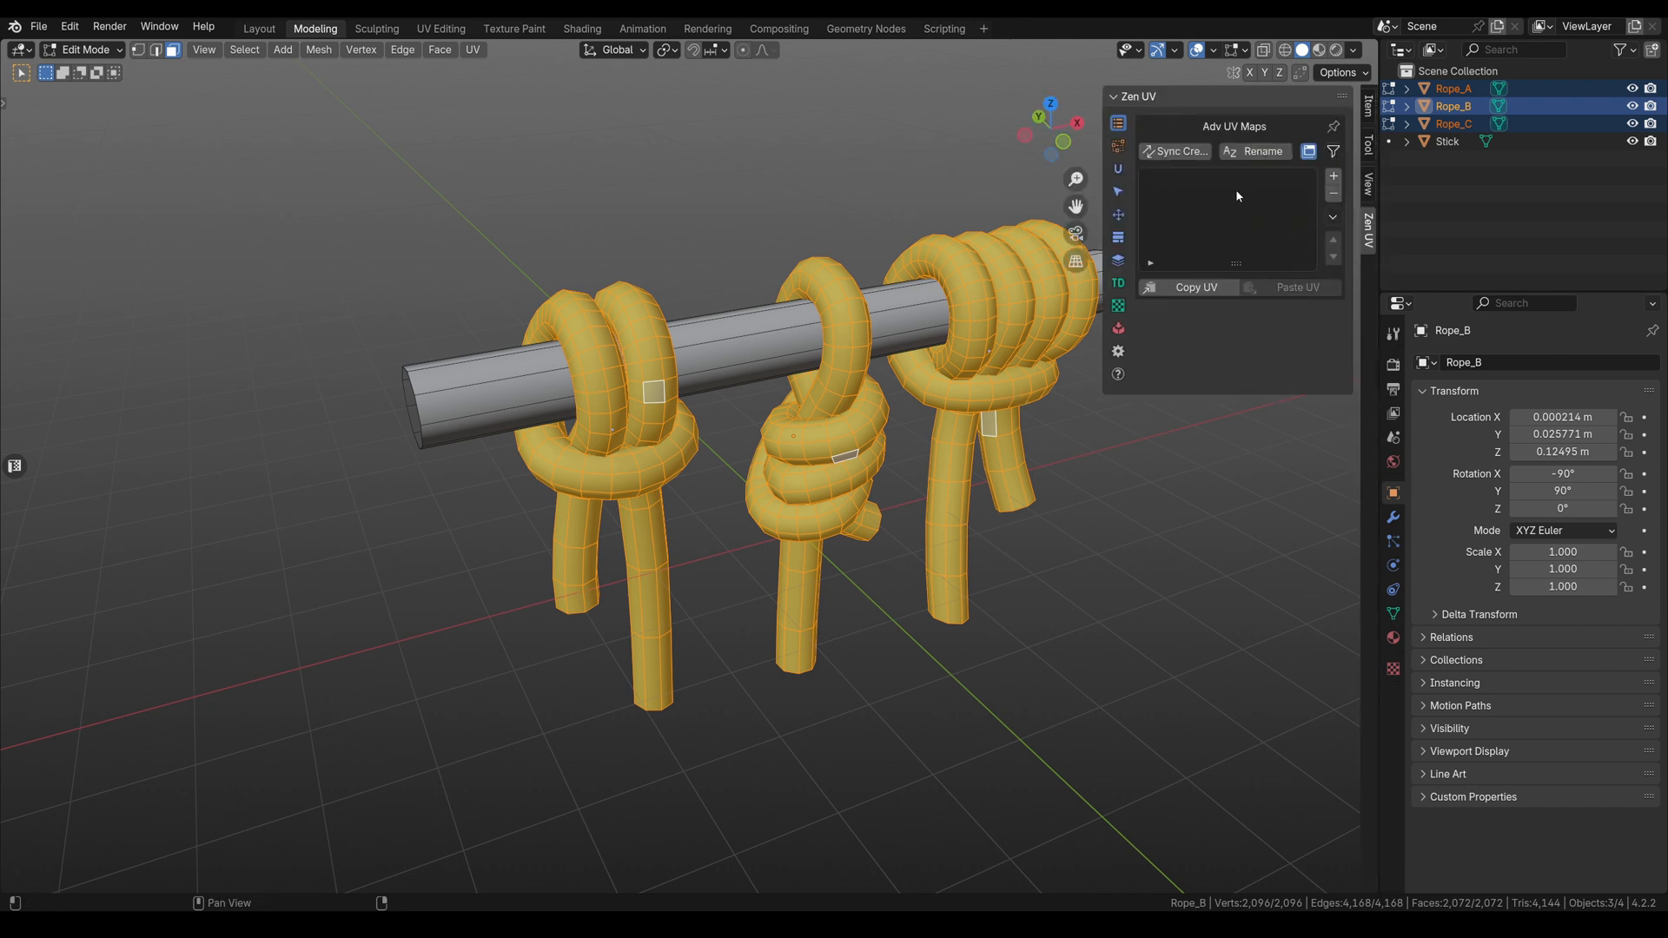
mouse_move(1113, 170)
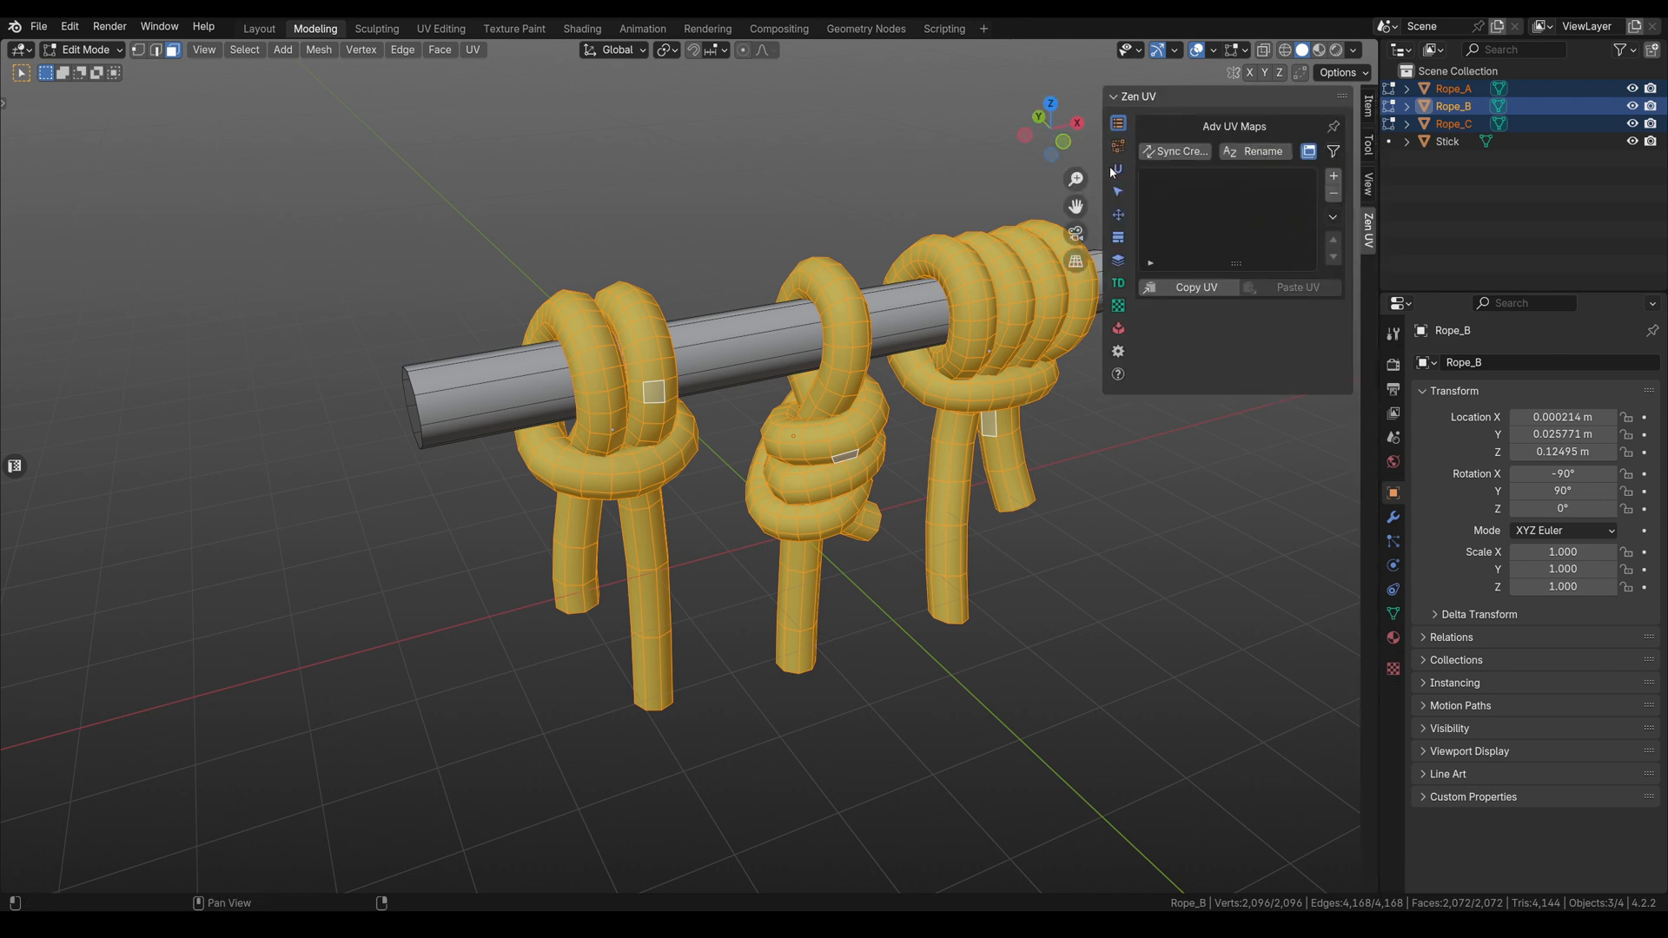
Run Zen Unwrap on the selected ropes from the Zen UV Unwrap tab
left_click(1117, 166)
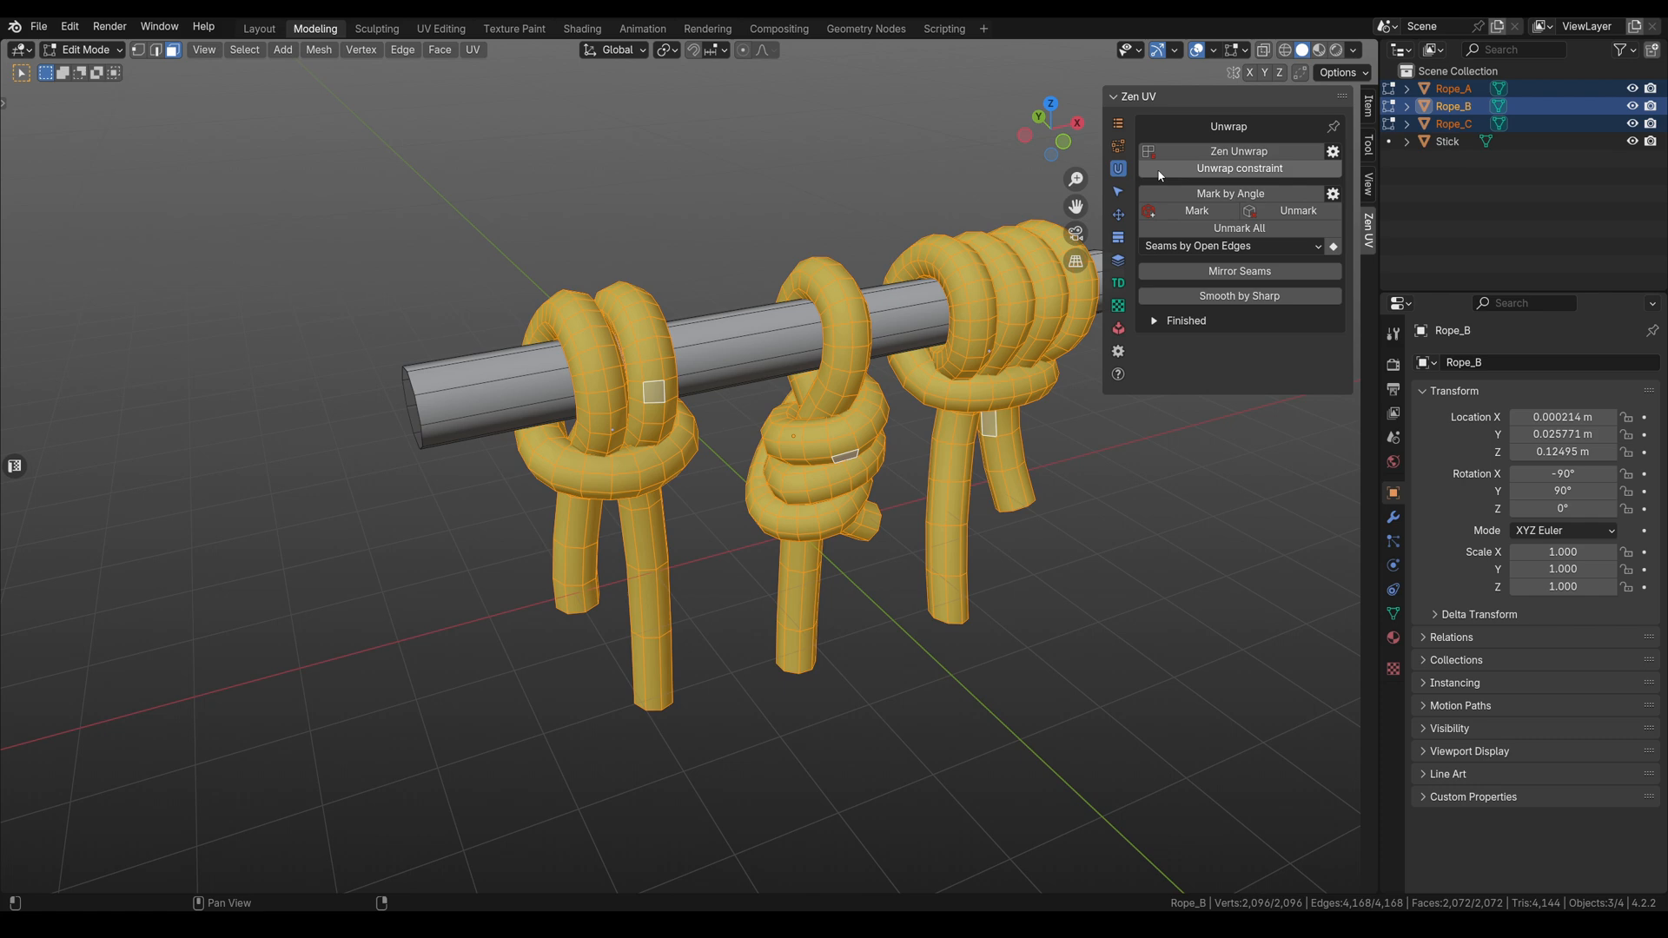
left_click(1236, 150)
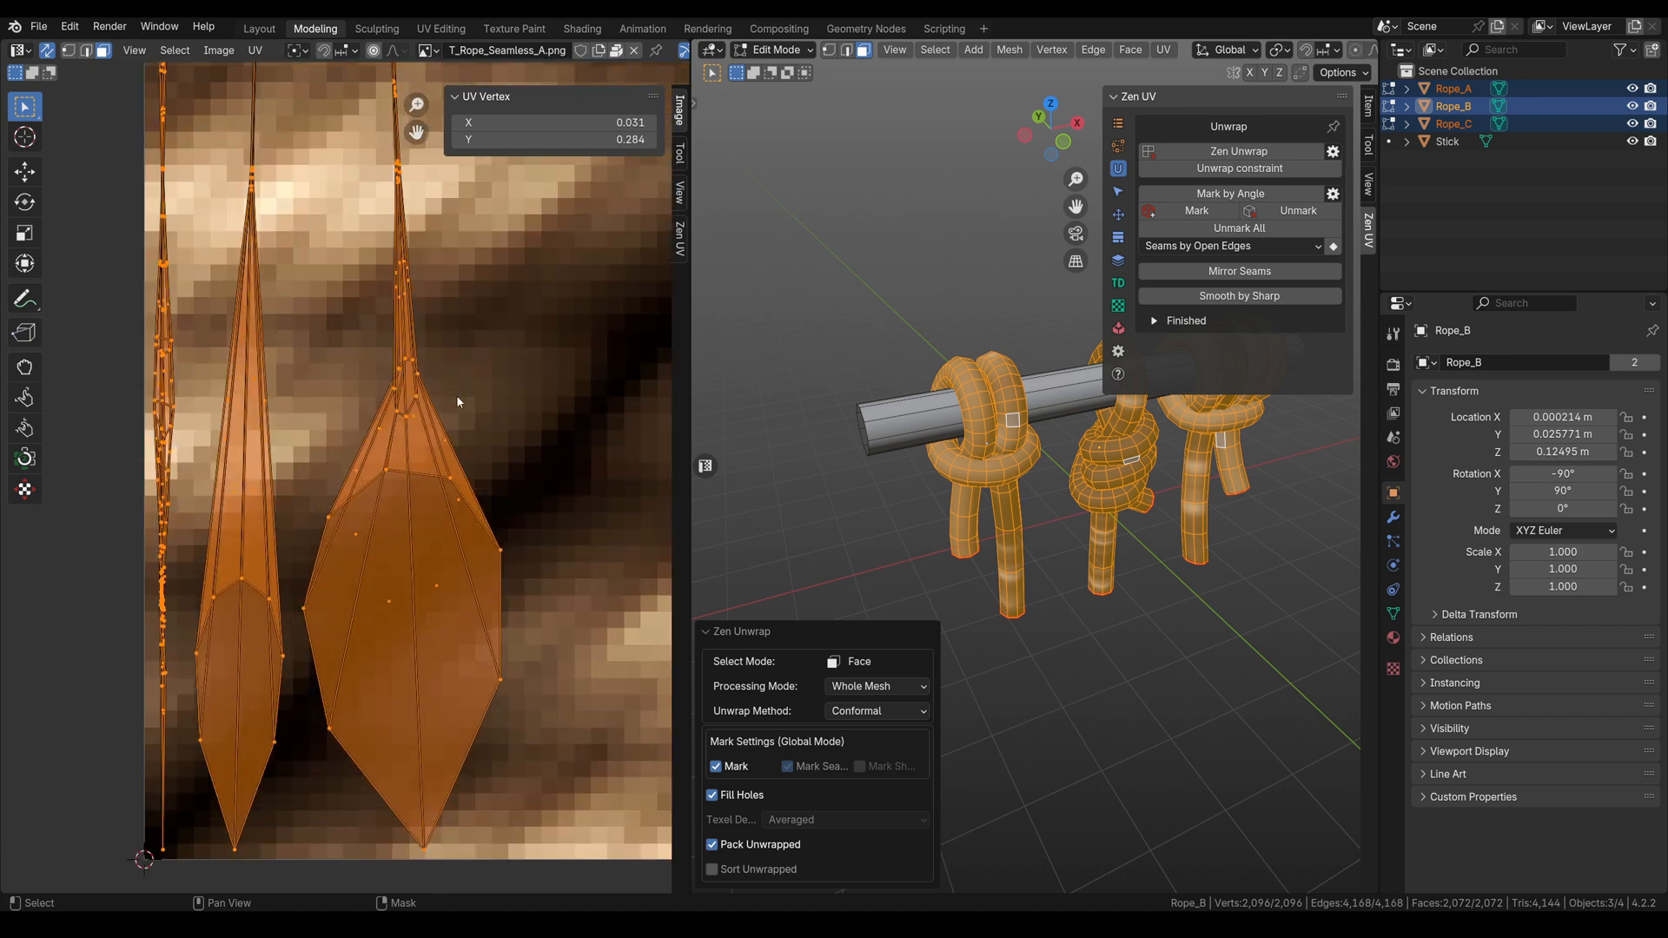
mouse_move(865, 603)
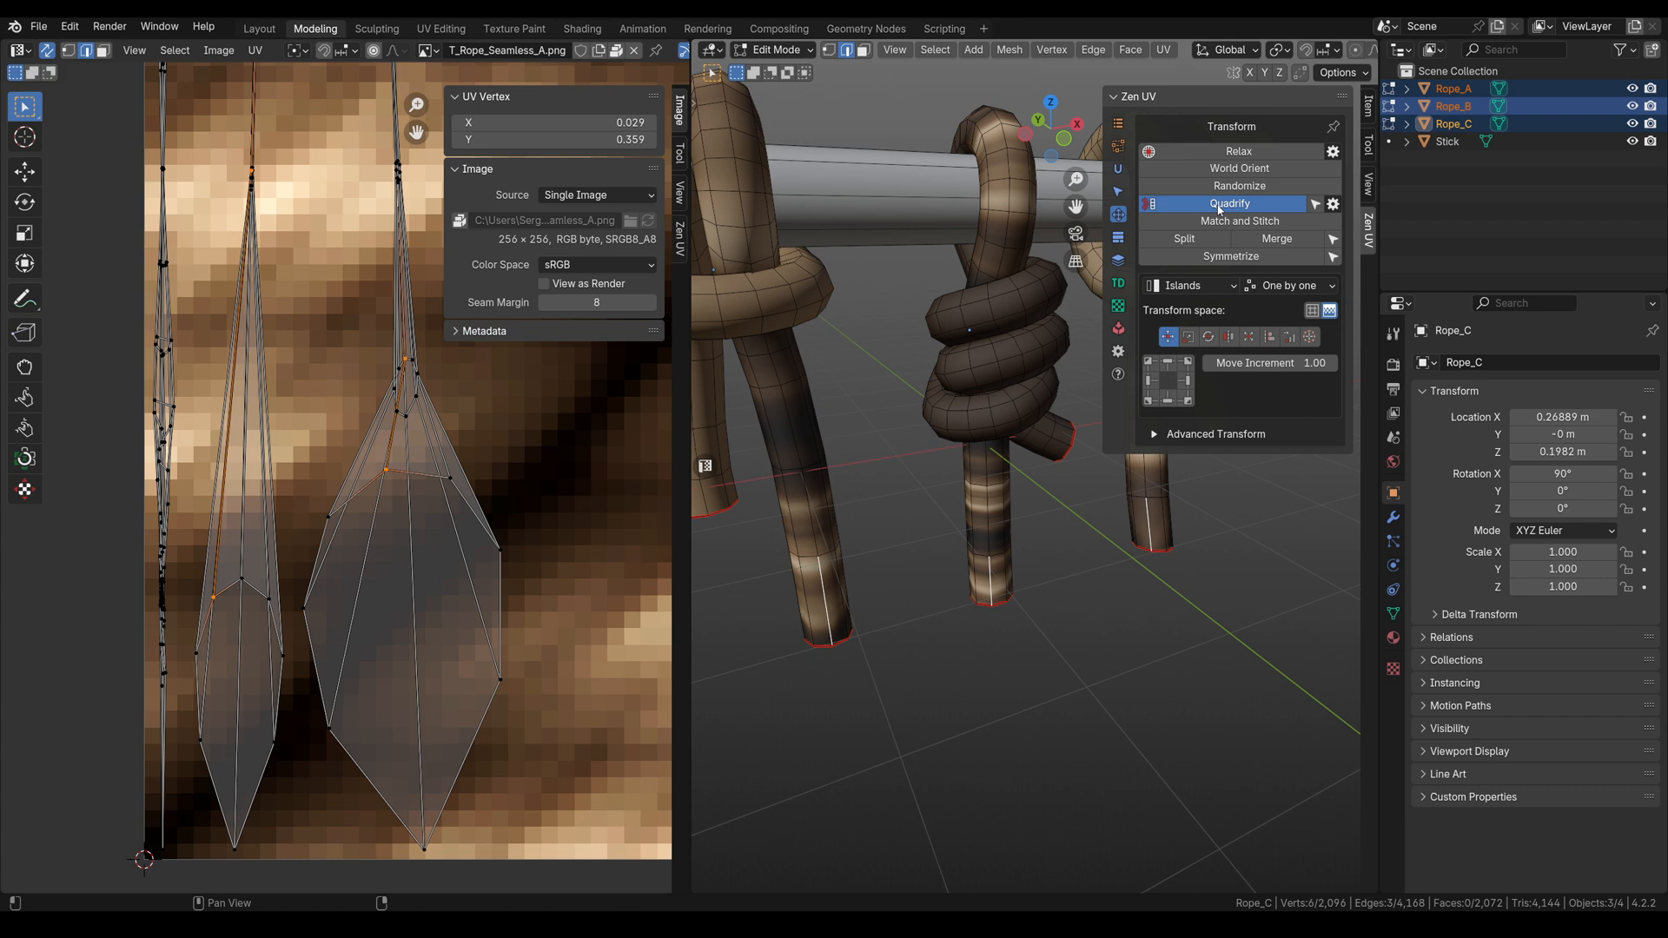
Quadrify the rope islands using selected edges as seams, oriented horizontally
left_click(1229, 203)
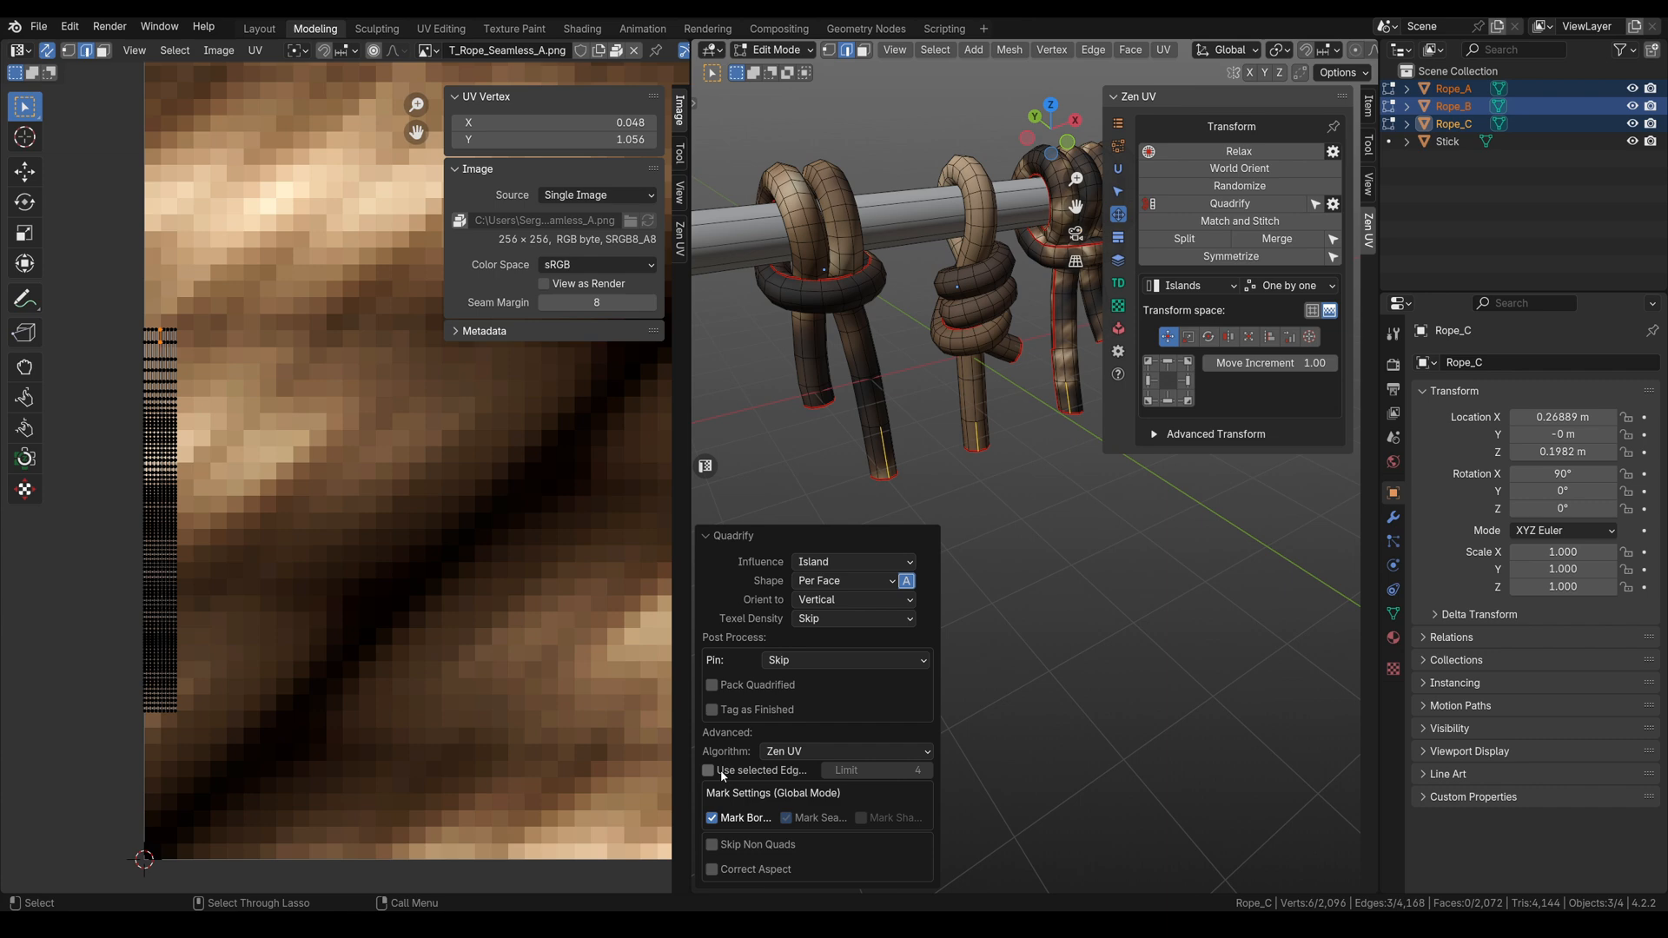
mouse_move(711, 771)
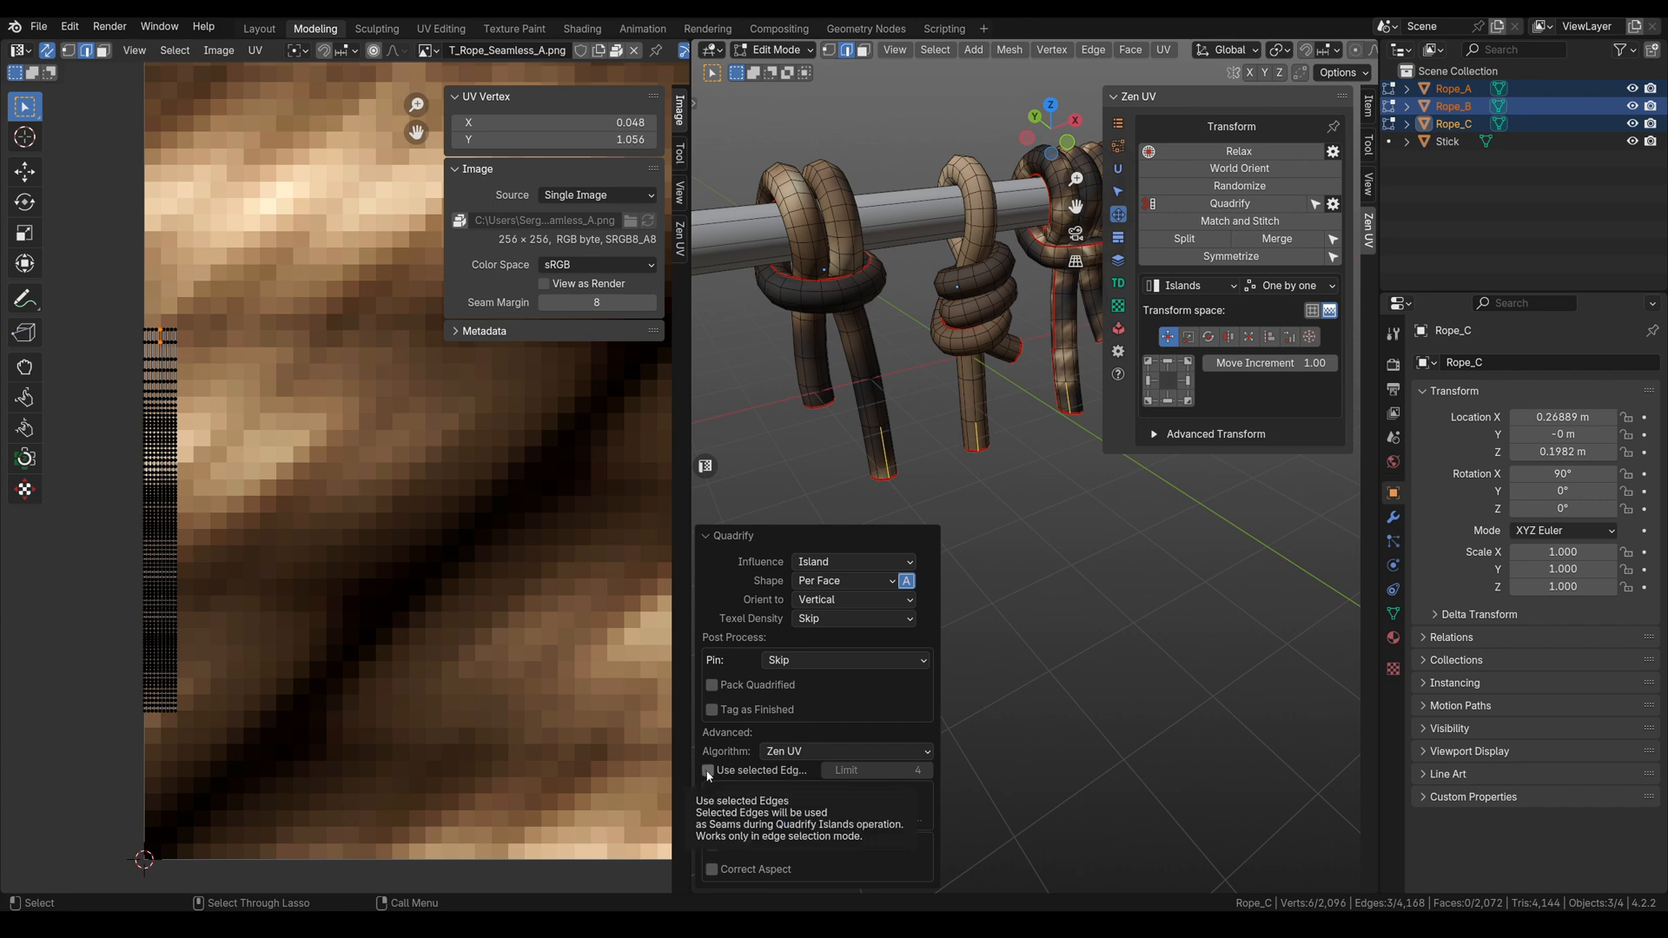
left_click(708, 770)
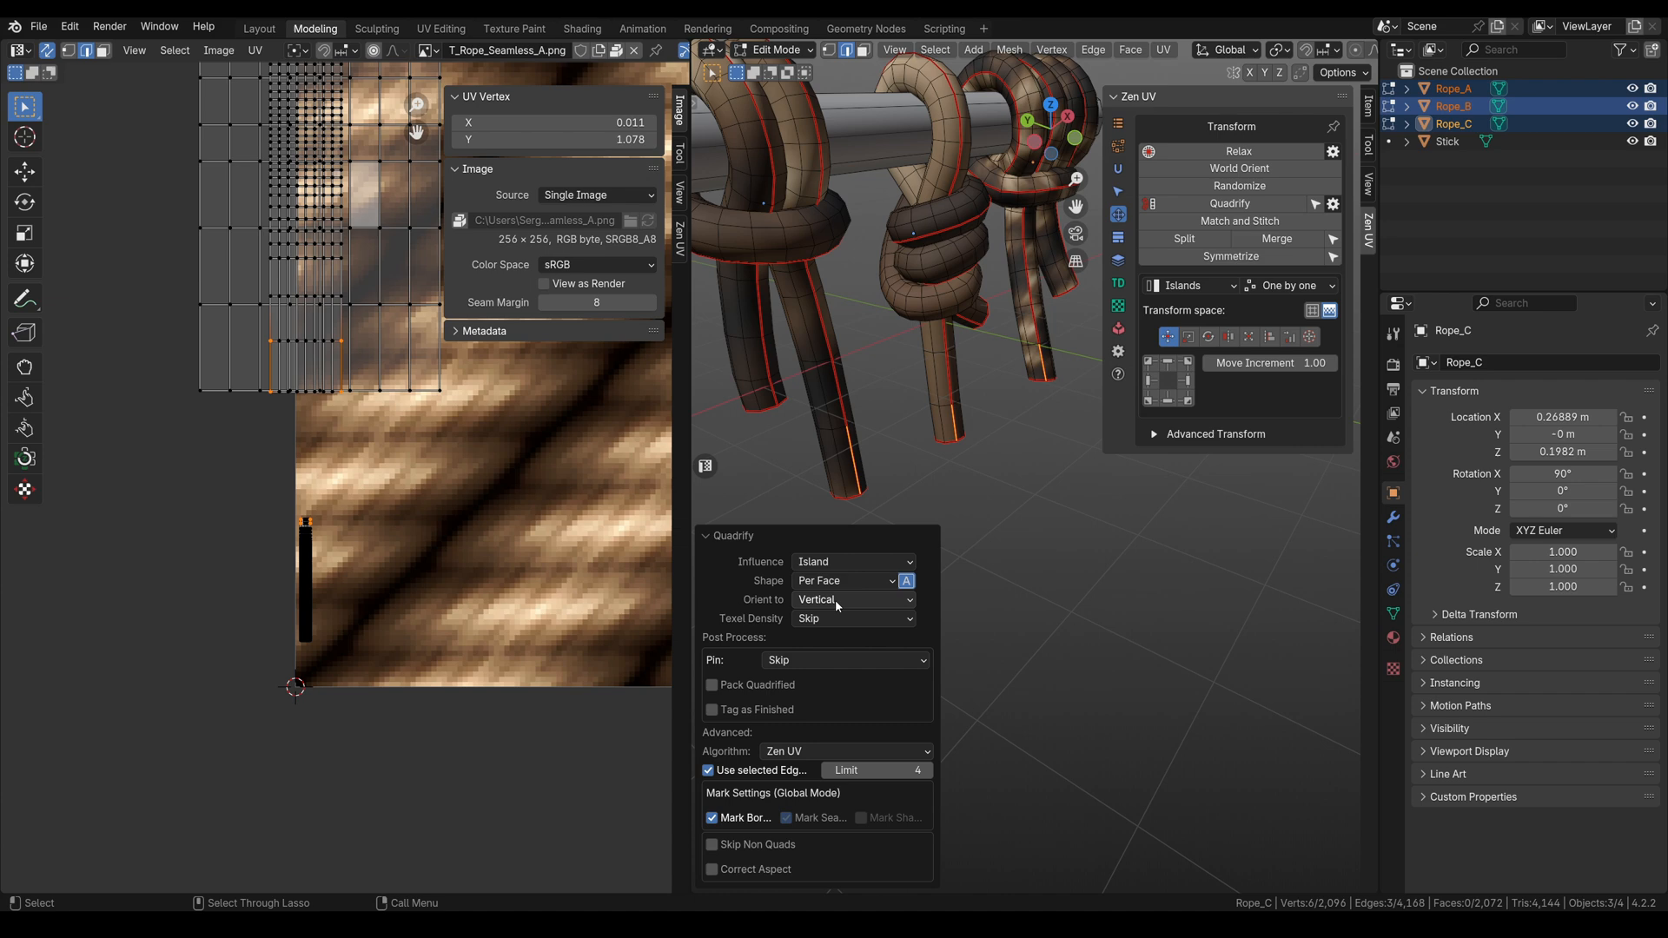
left_click(853, 600)
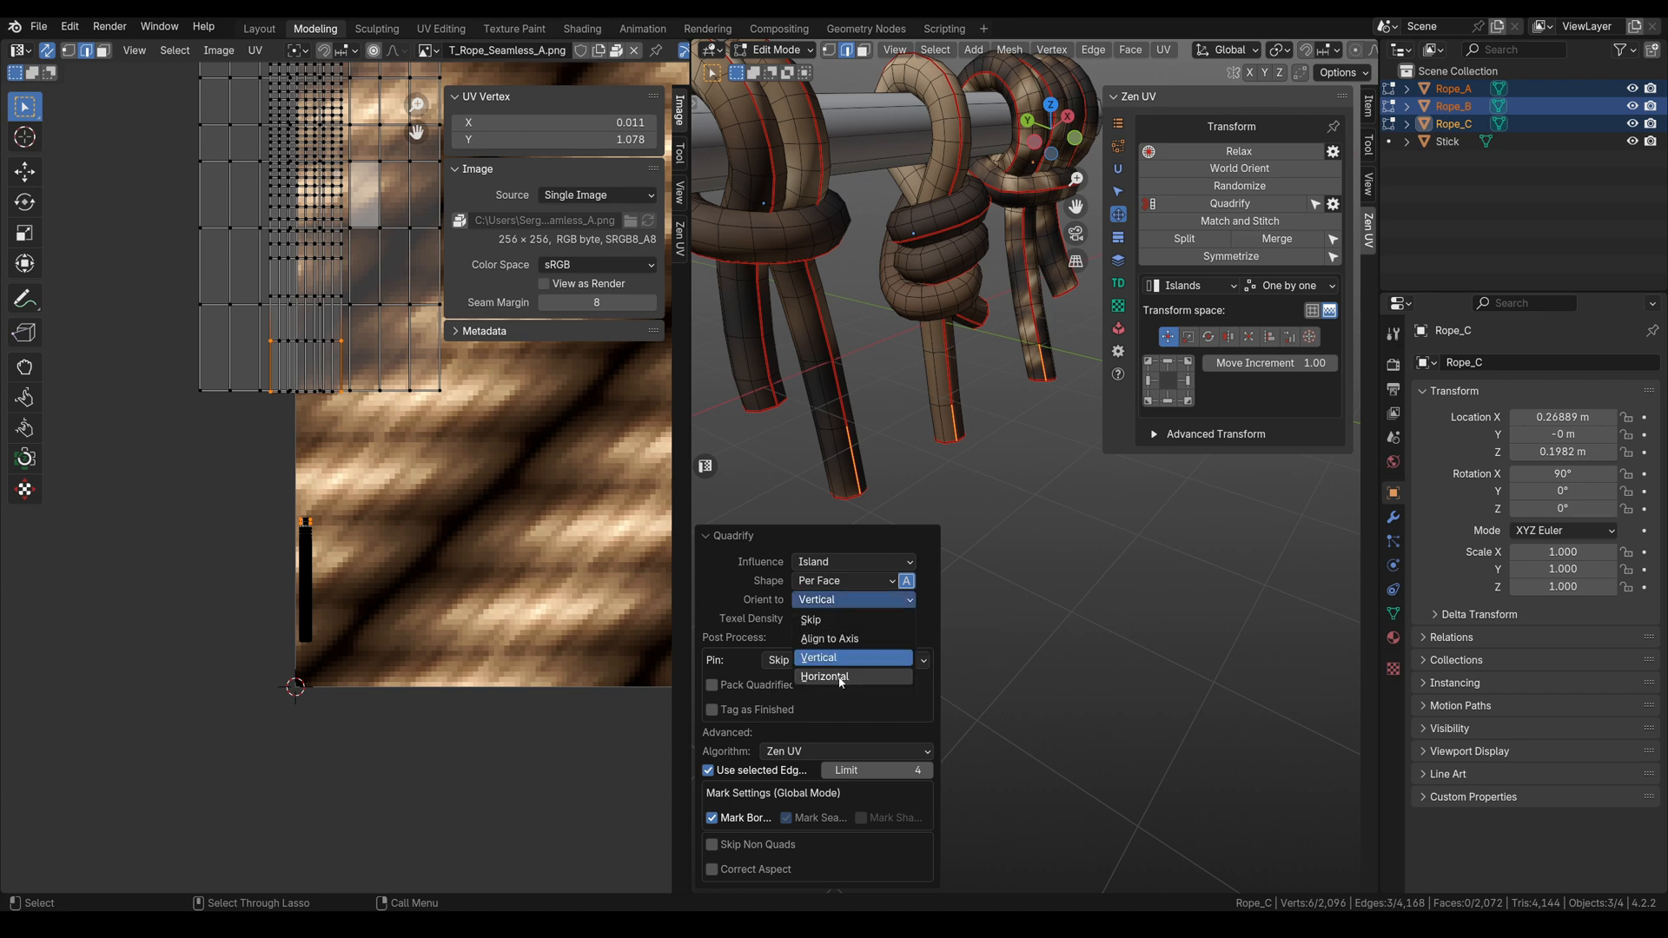
left_click(825, 677)
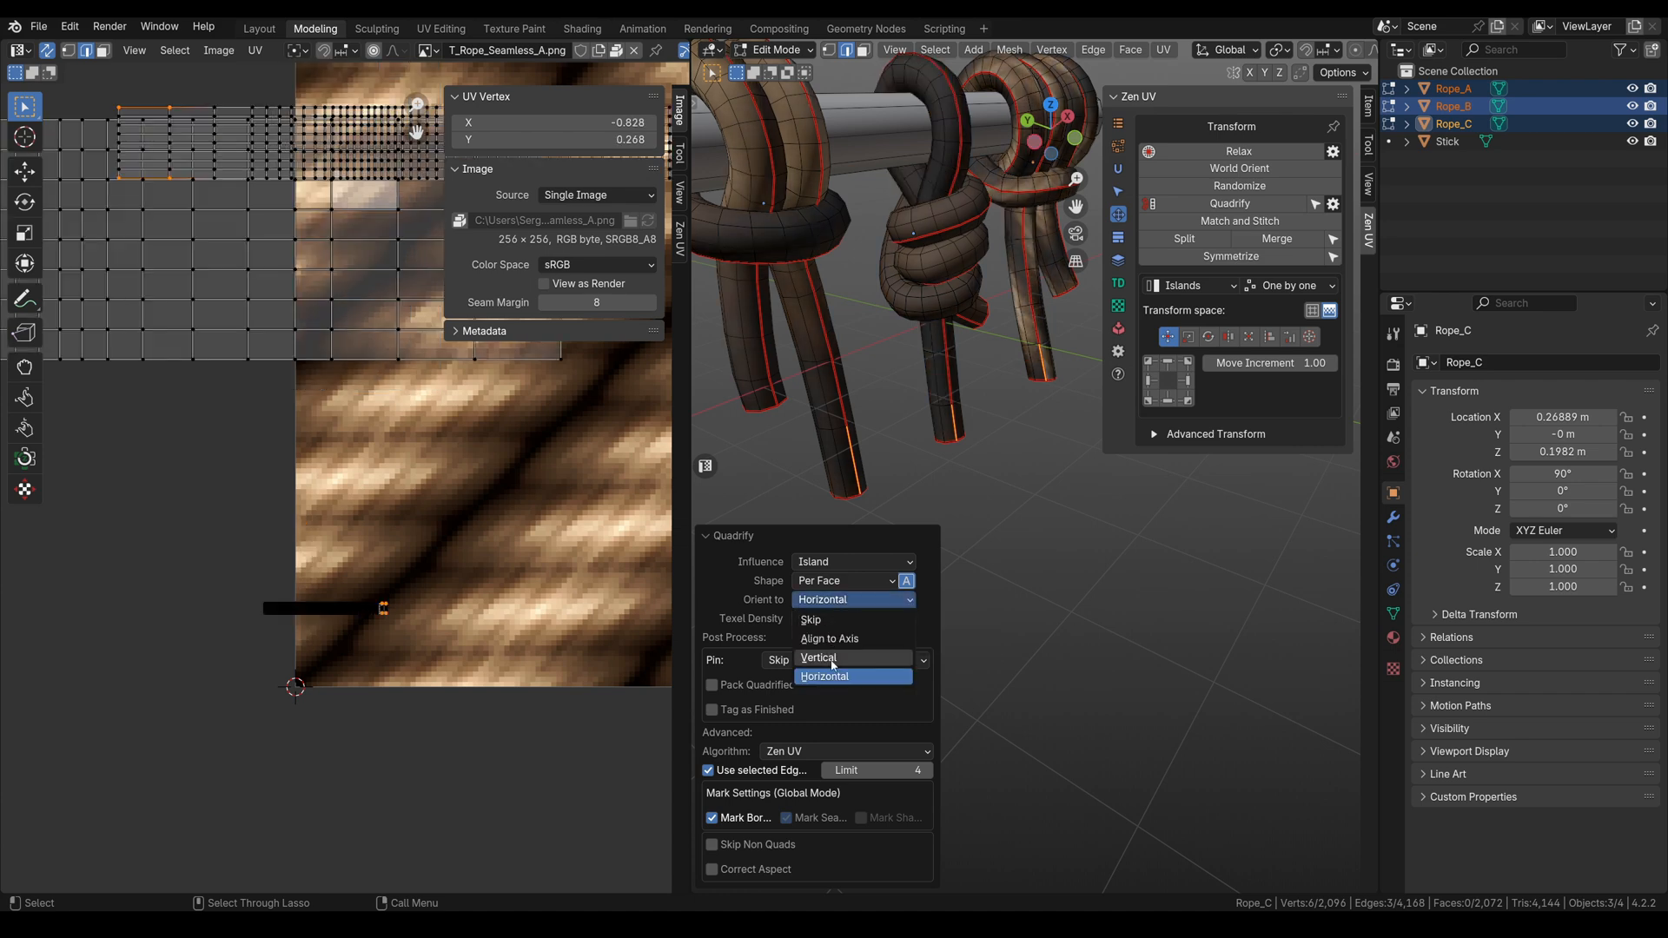
left_click(817, 658)
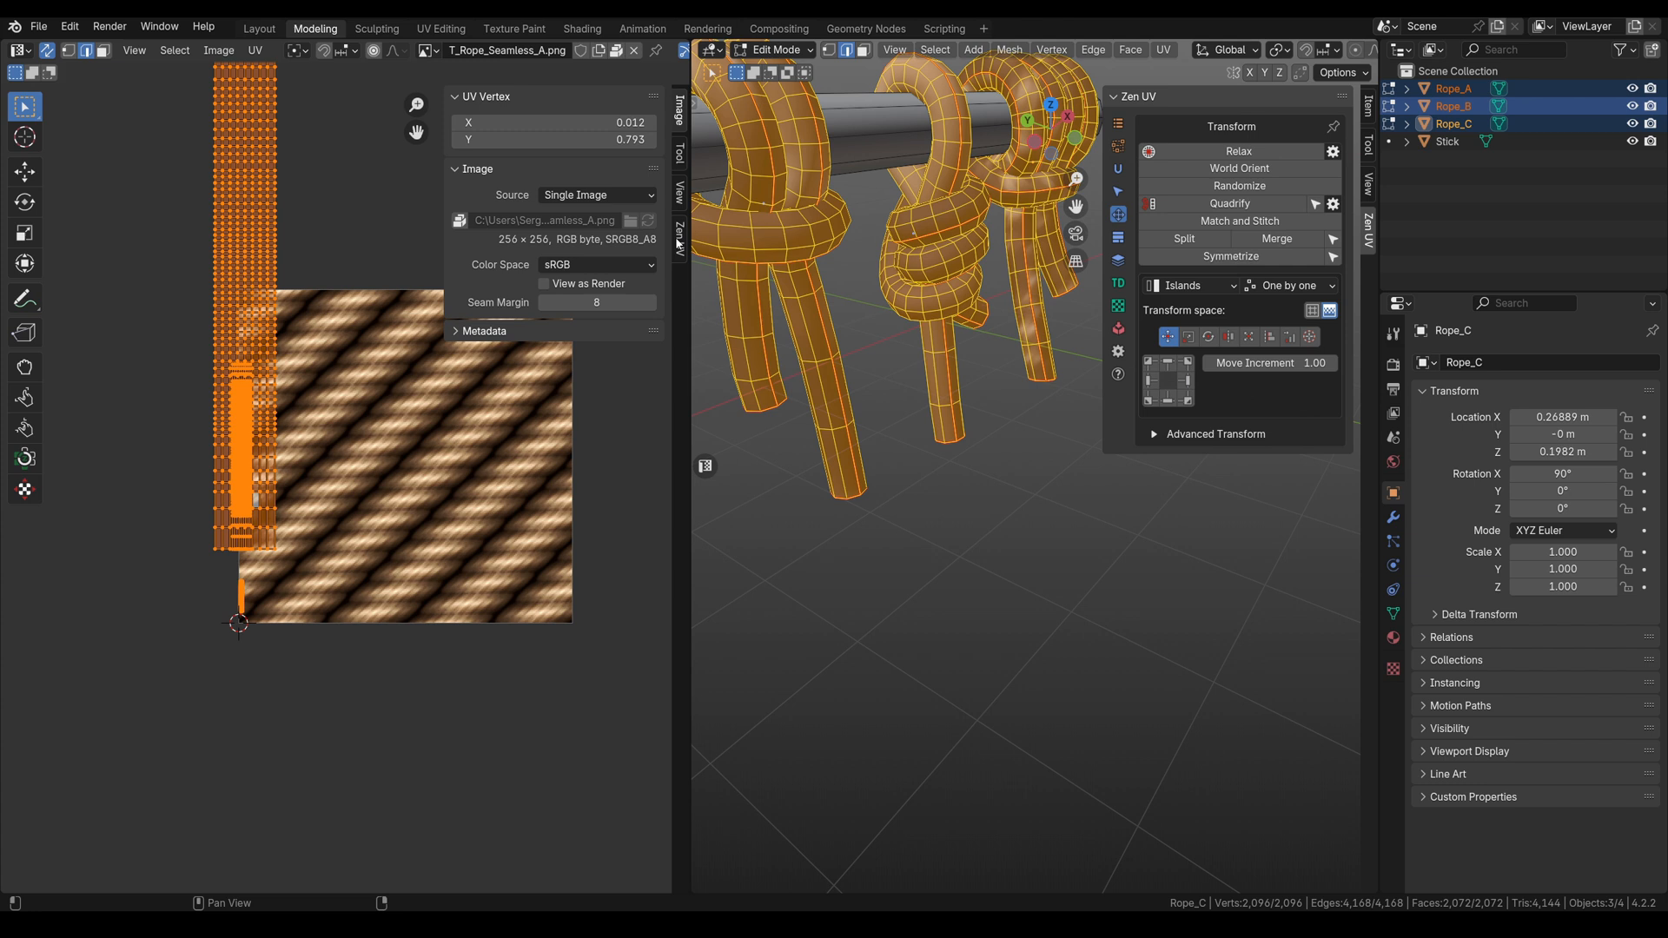
Show the Zen UV tools beside the UV layout
left_click(678, 245)
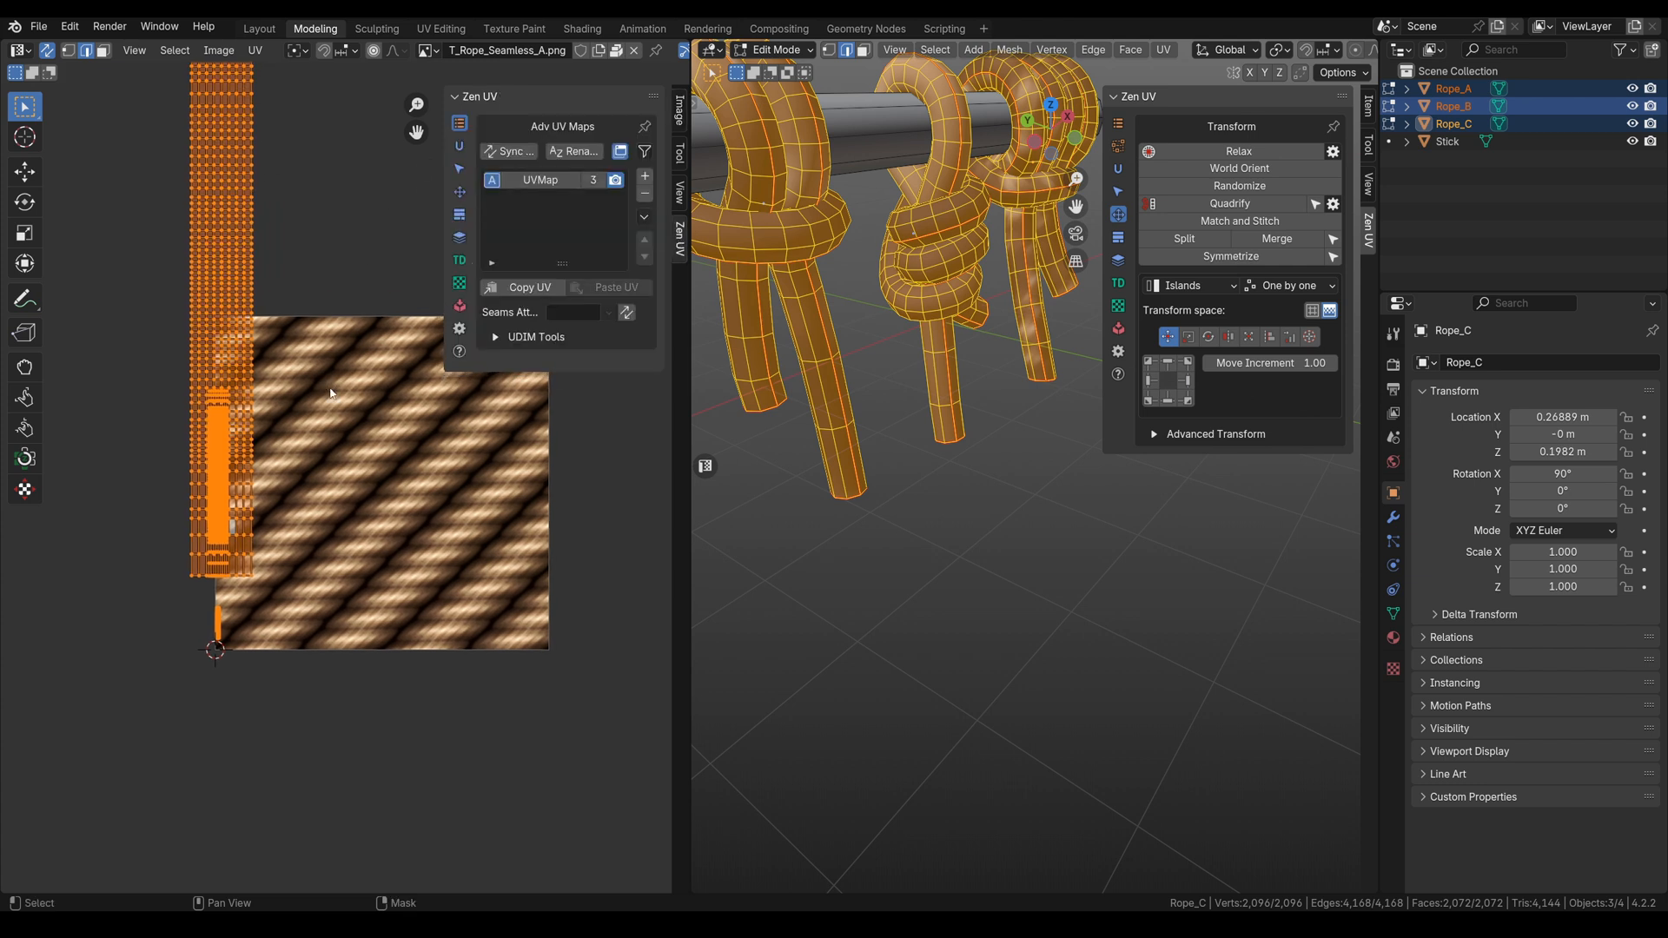
mouse_move(438, 198)
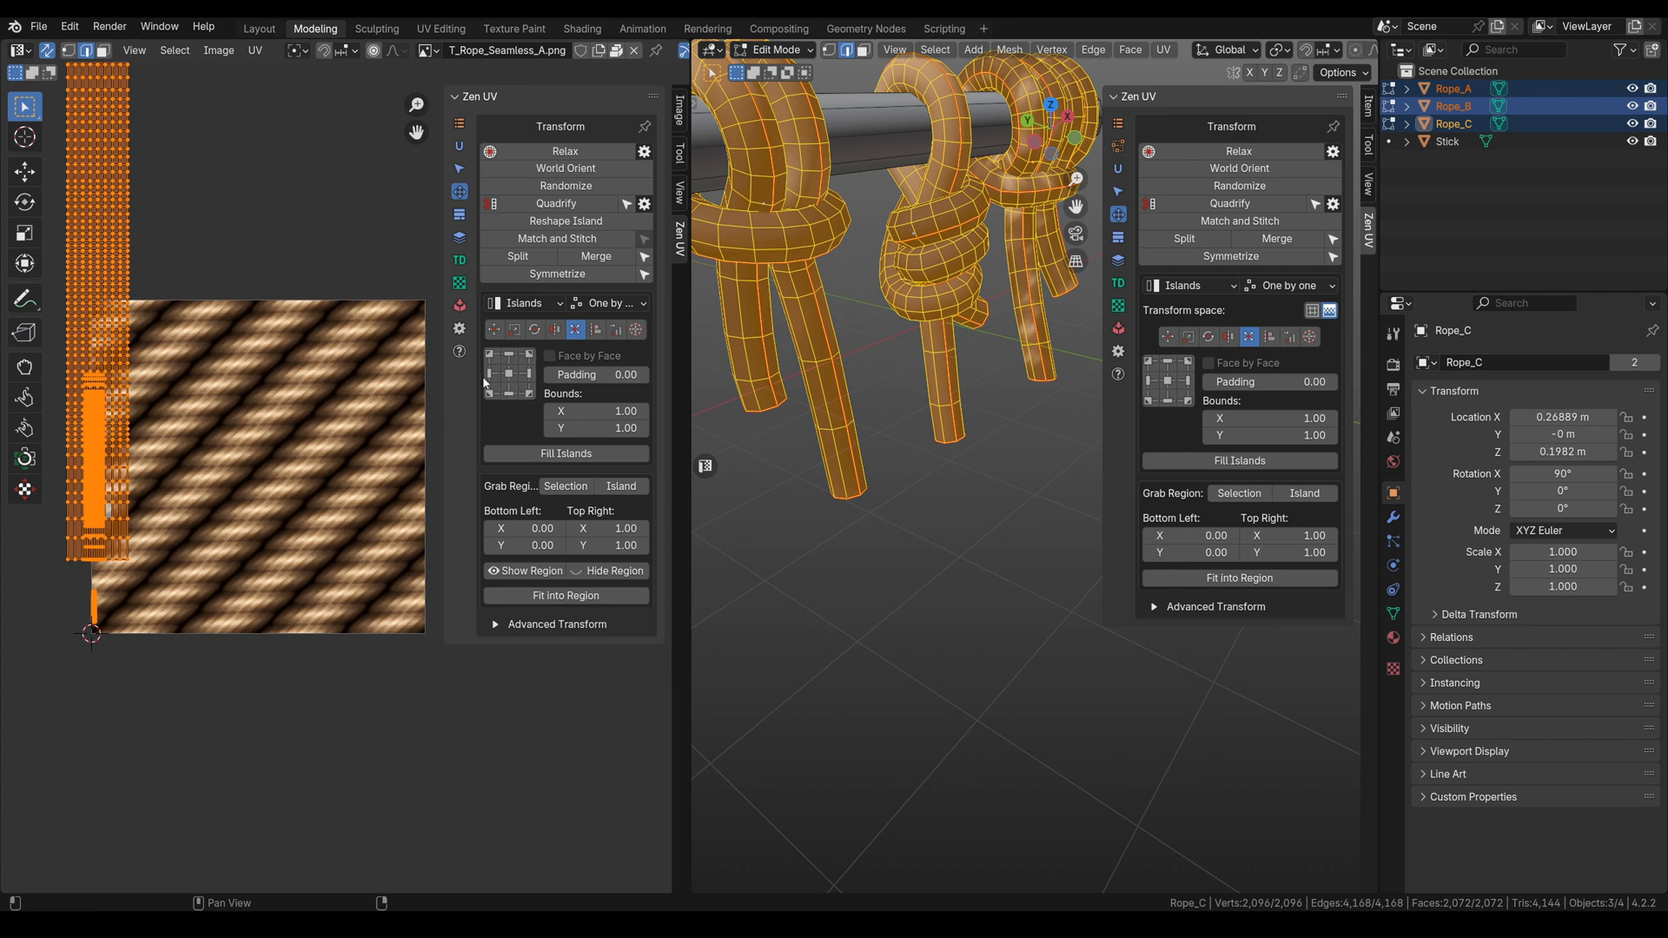
mouse_move(521, 394)
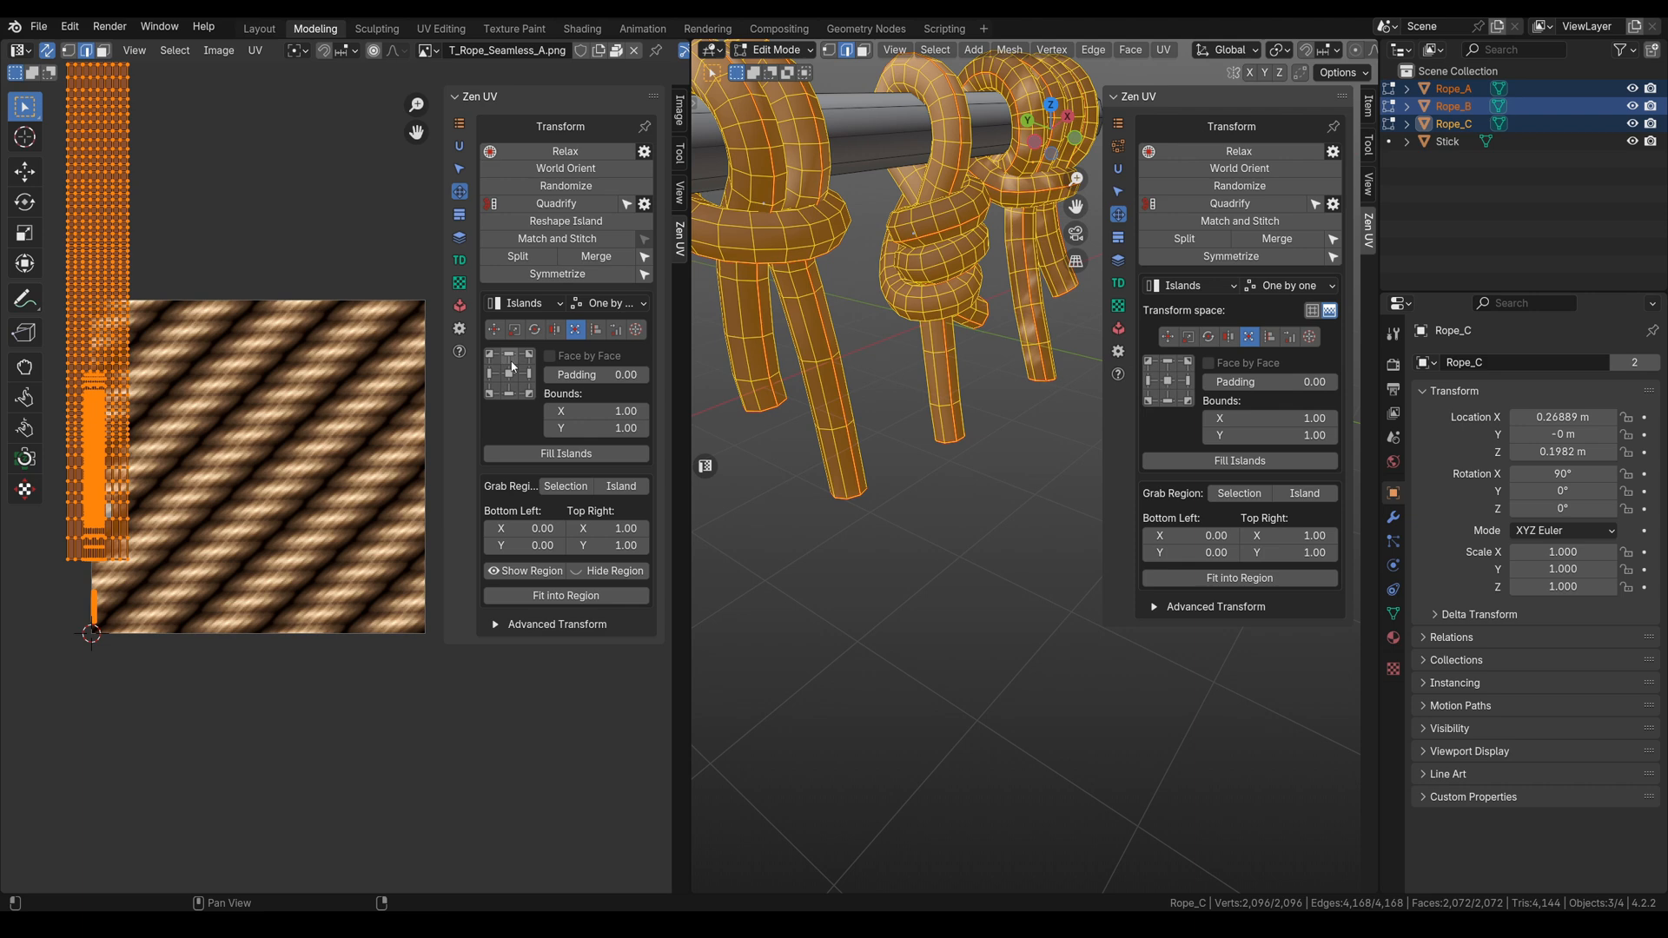
mouse_move(513, 398)
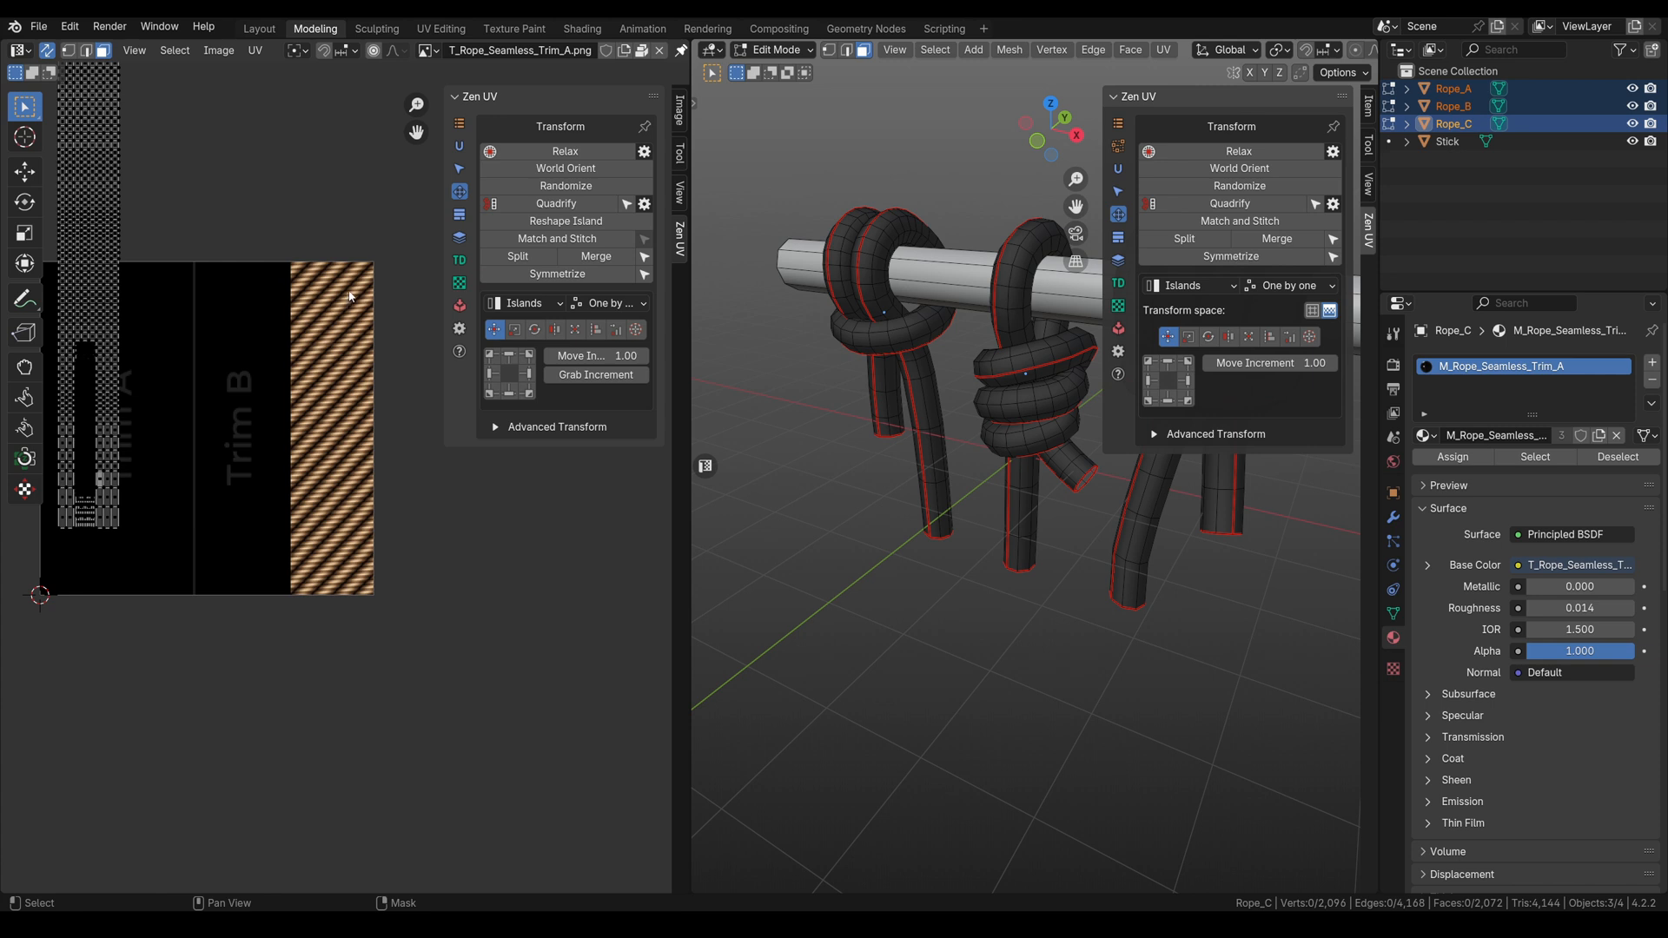
Source Zen UV trims from the image and activate the Create Trims tool
left_click(459, 215)
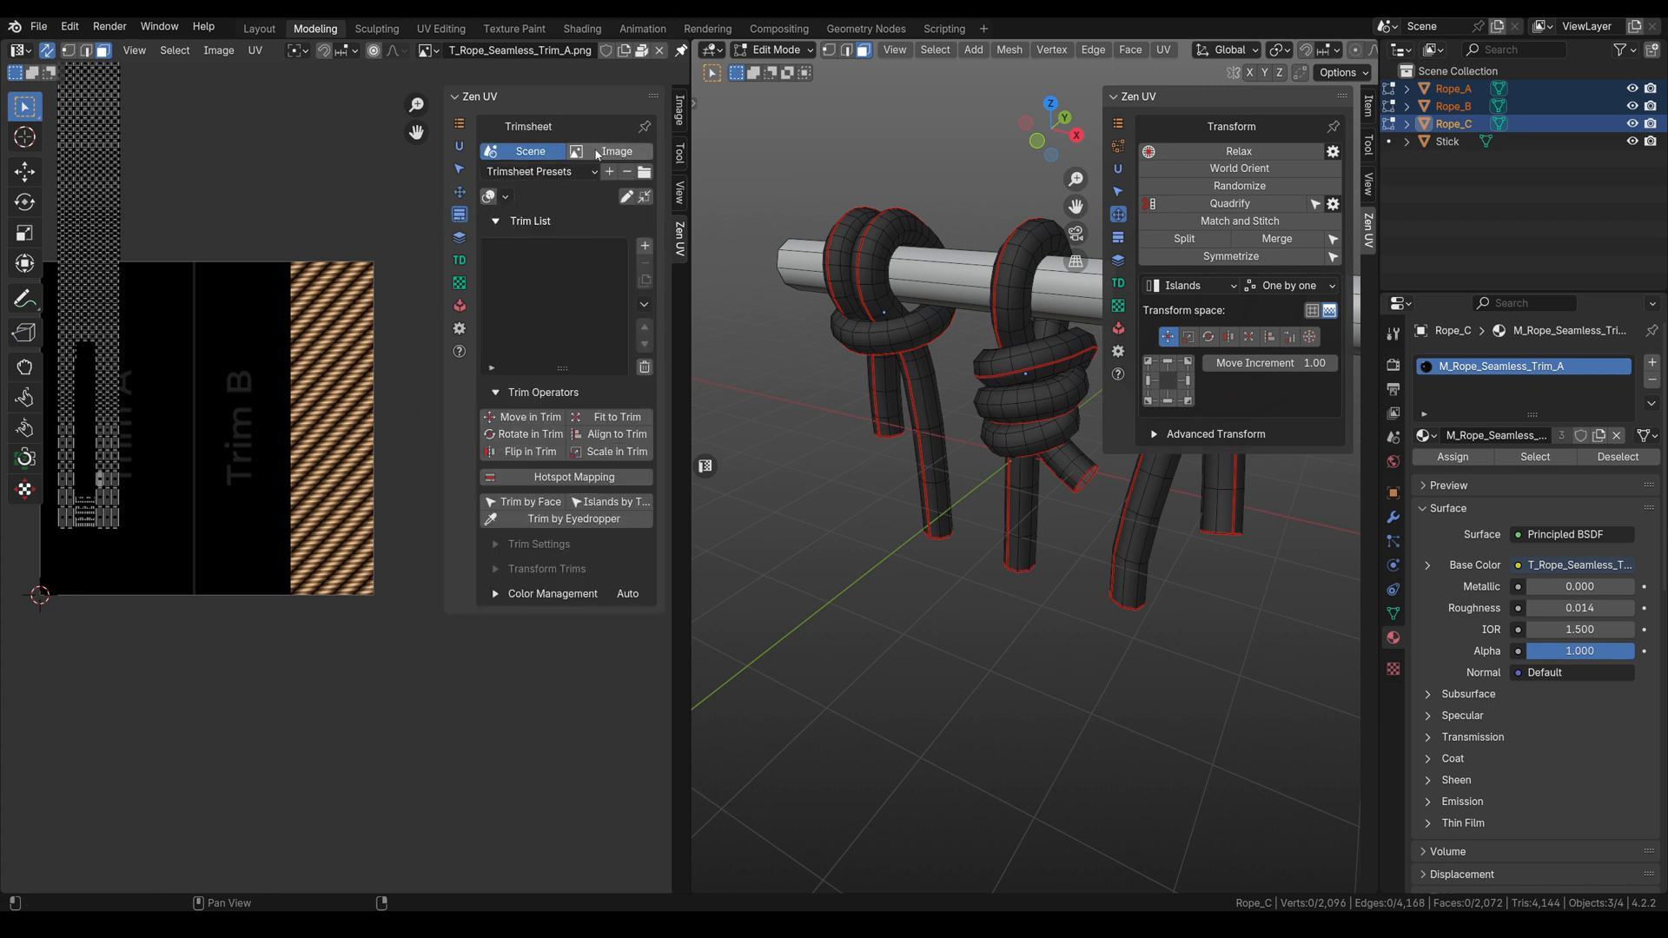
left_click(610, 151)
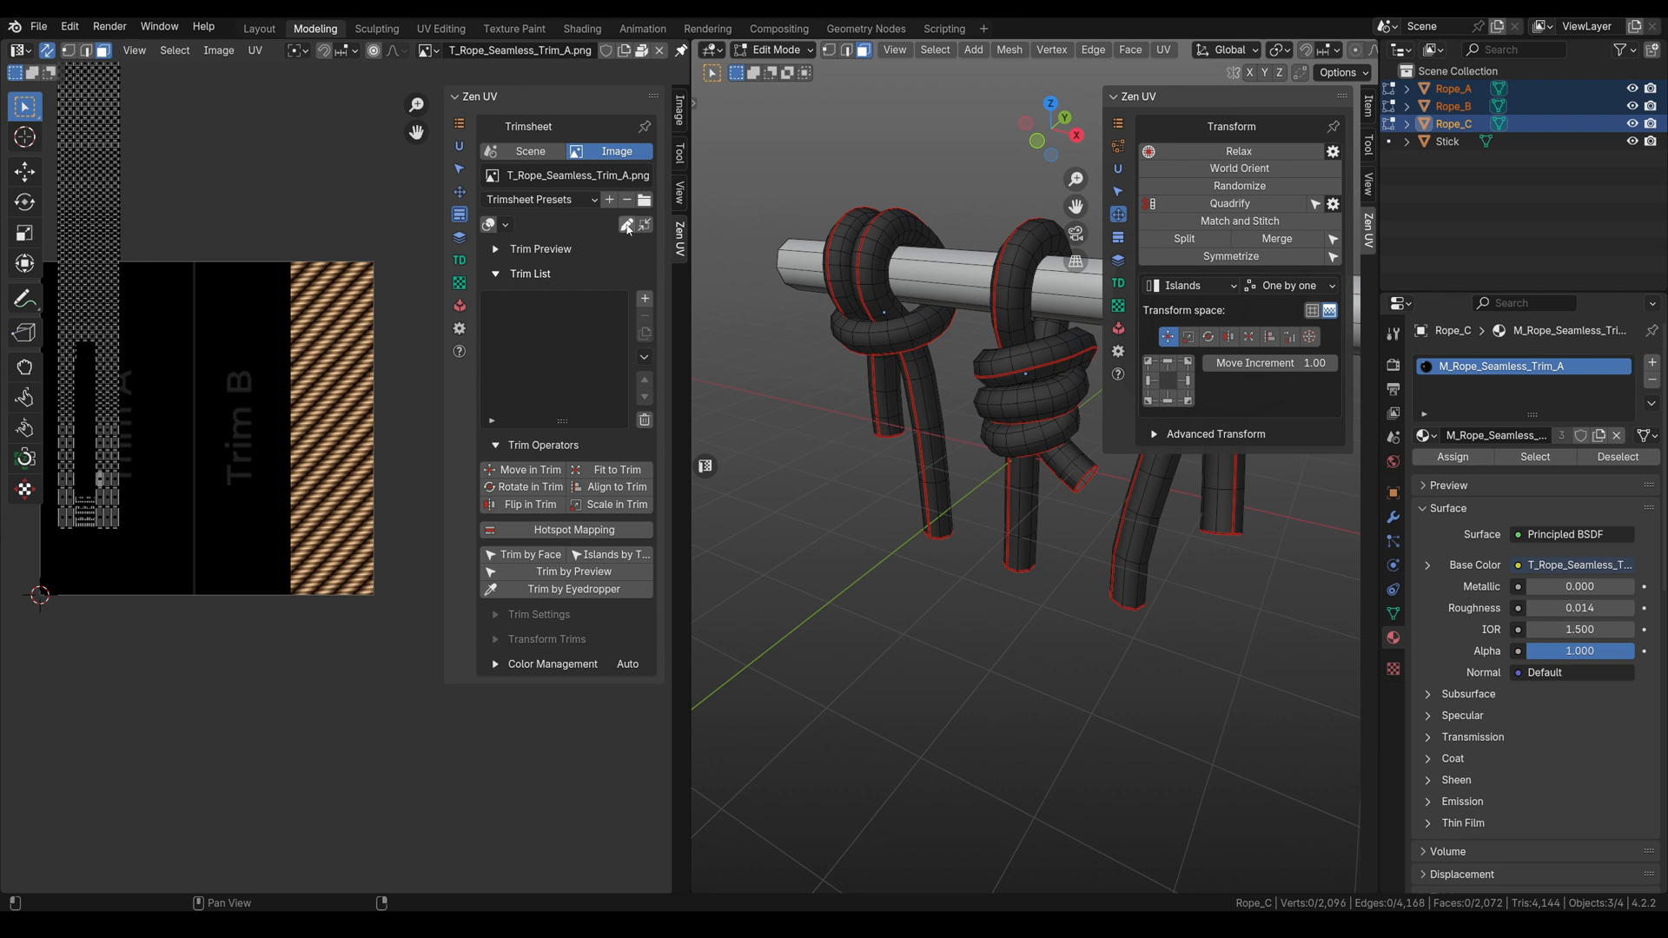
mouse_move(625, 226)
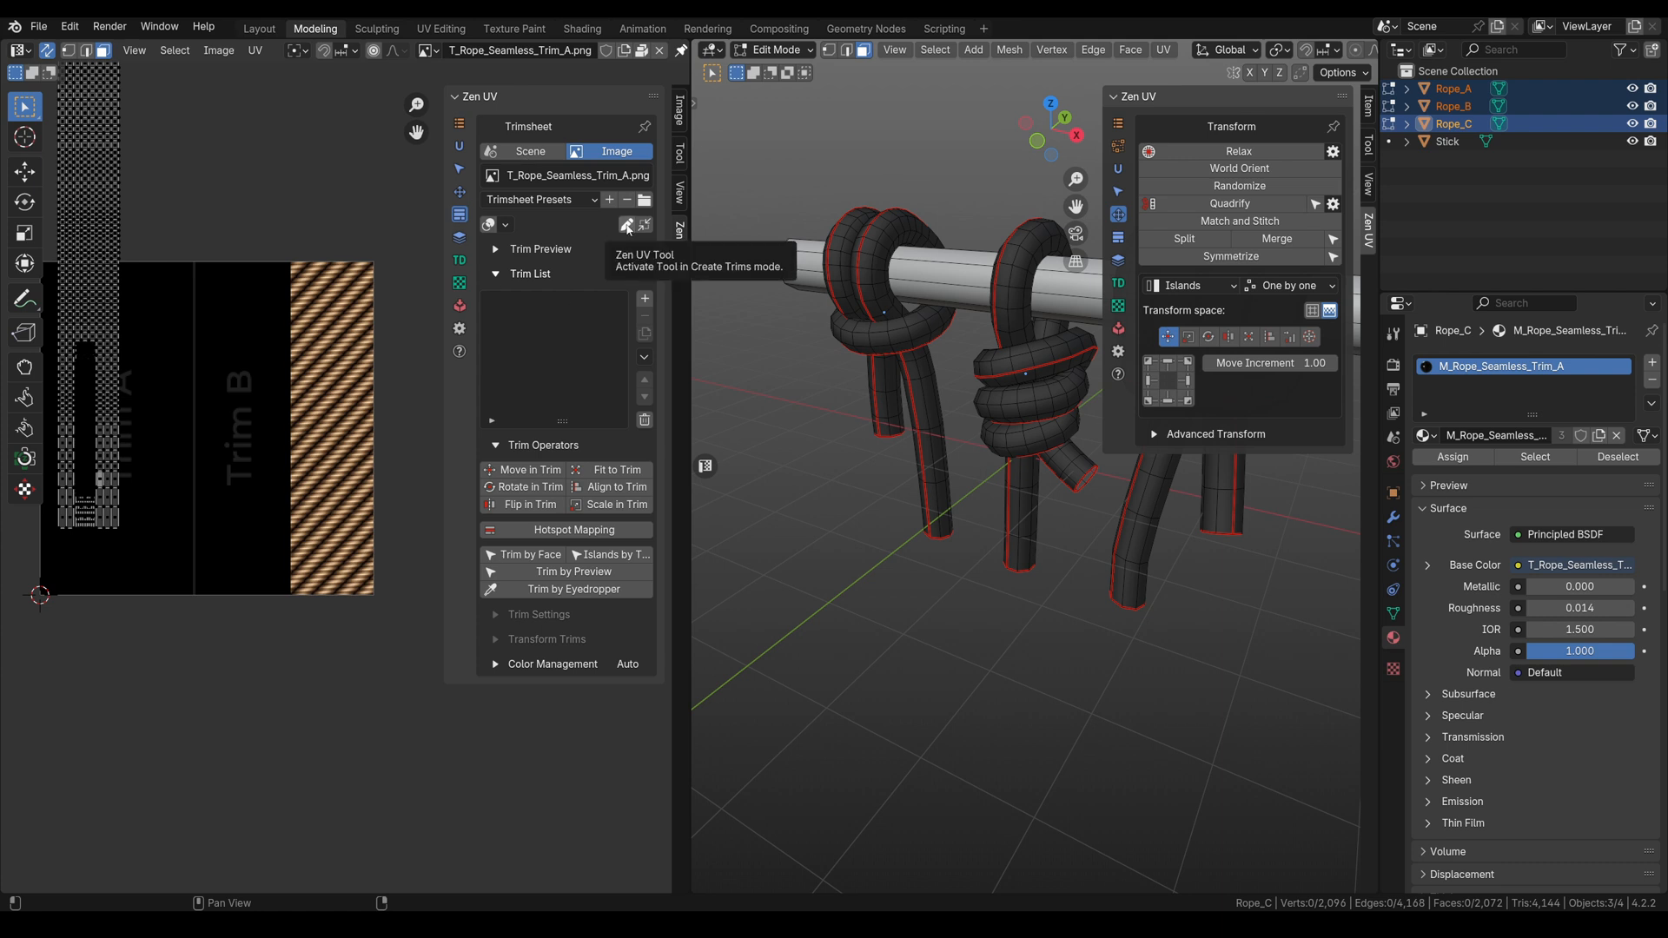
left_click(626, 224)
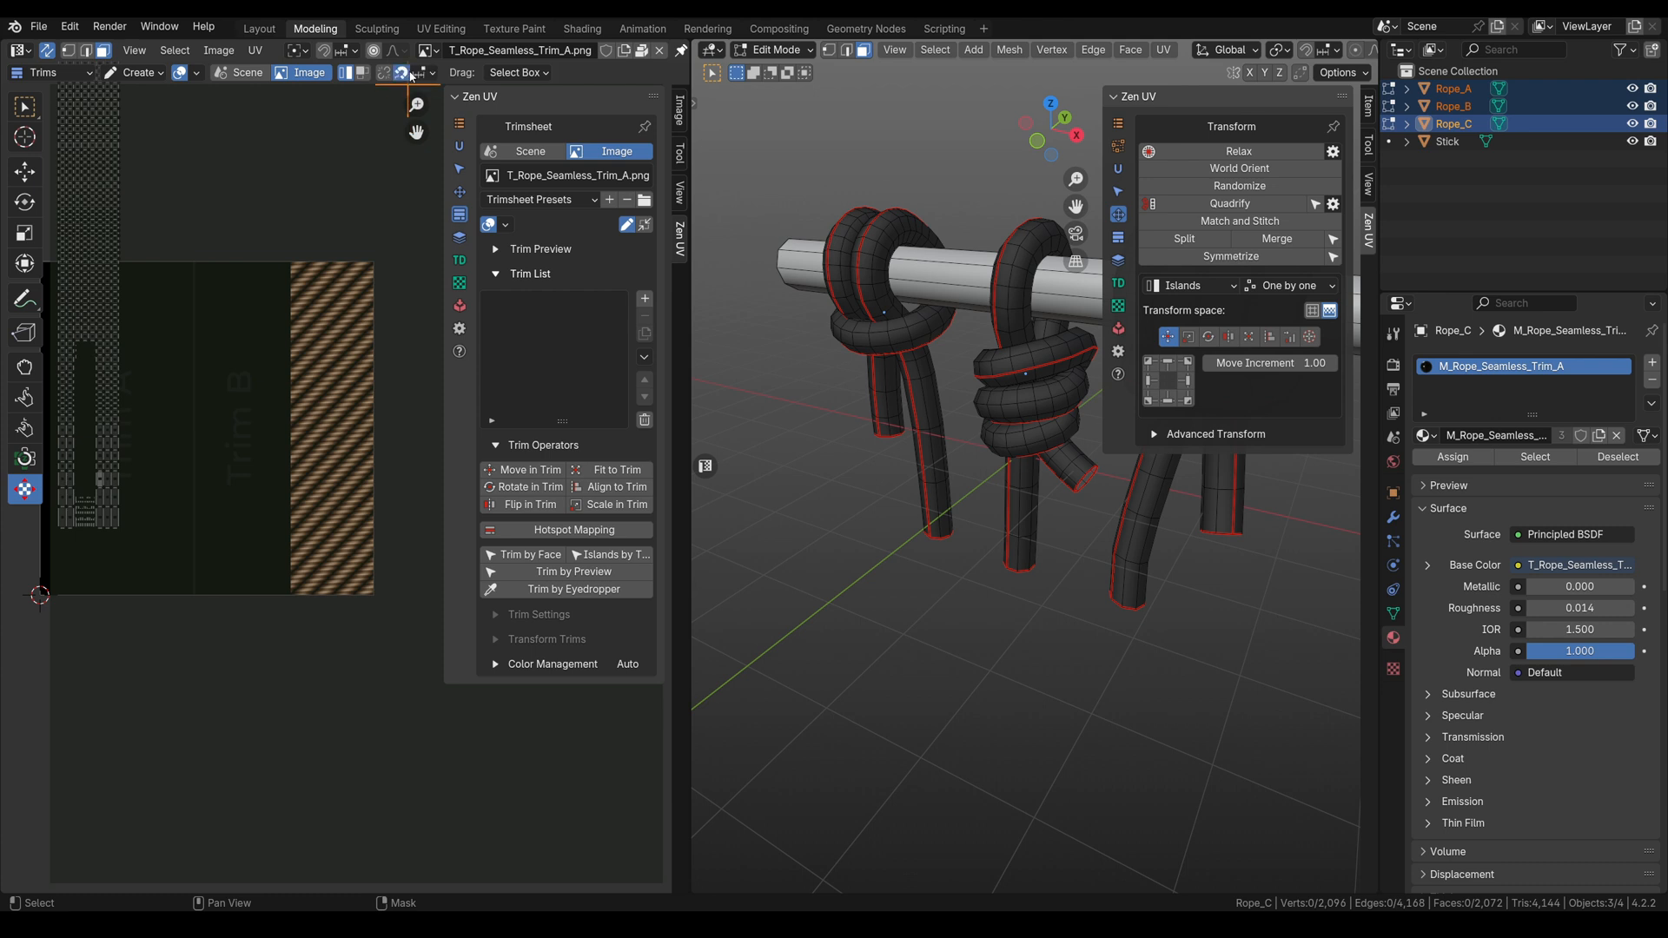
Box out a trim around the right-hand rope strip, then return to Select
left_click(428, 73)
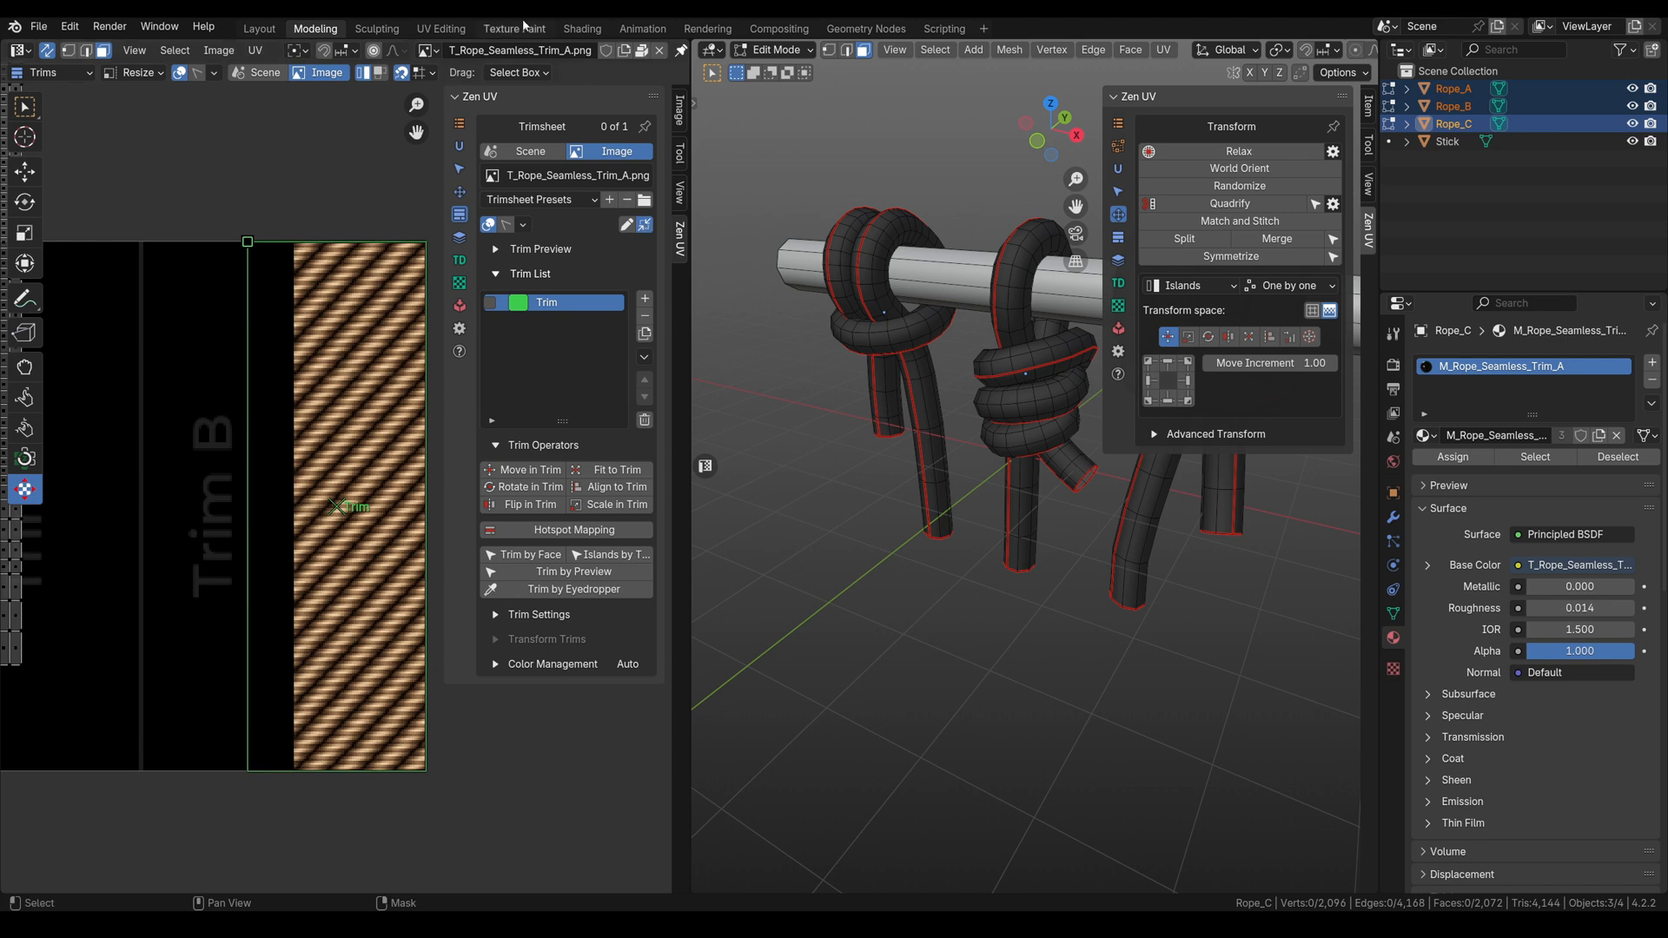
left_click(417, 72)
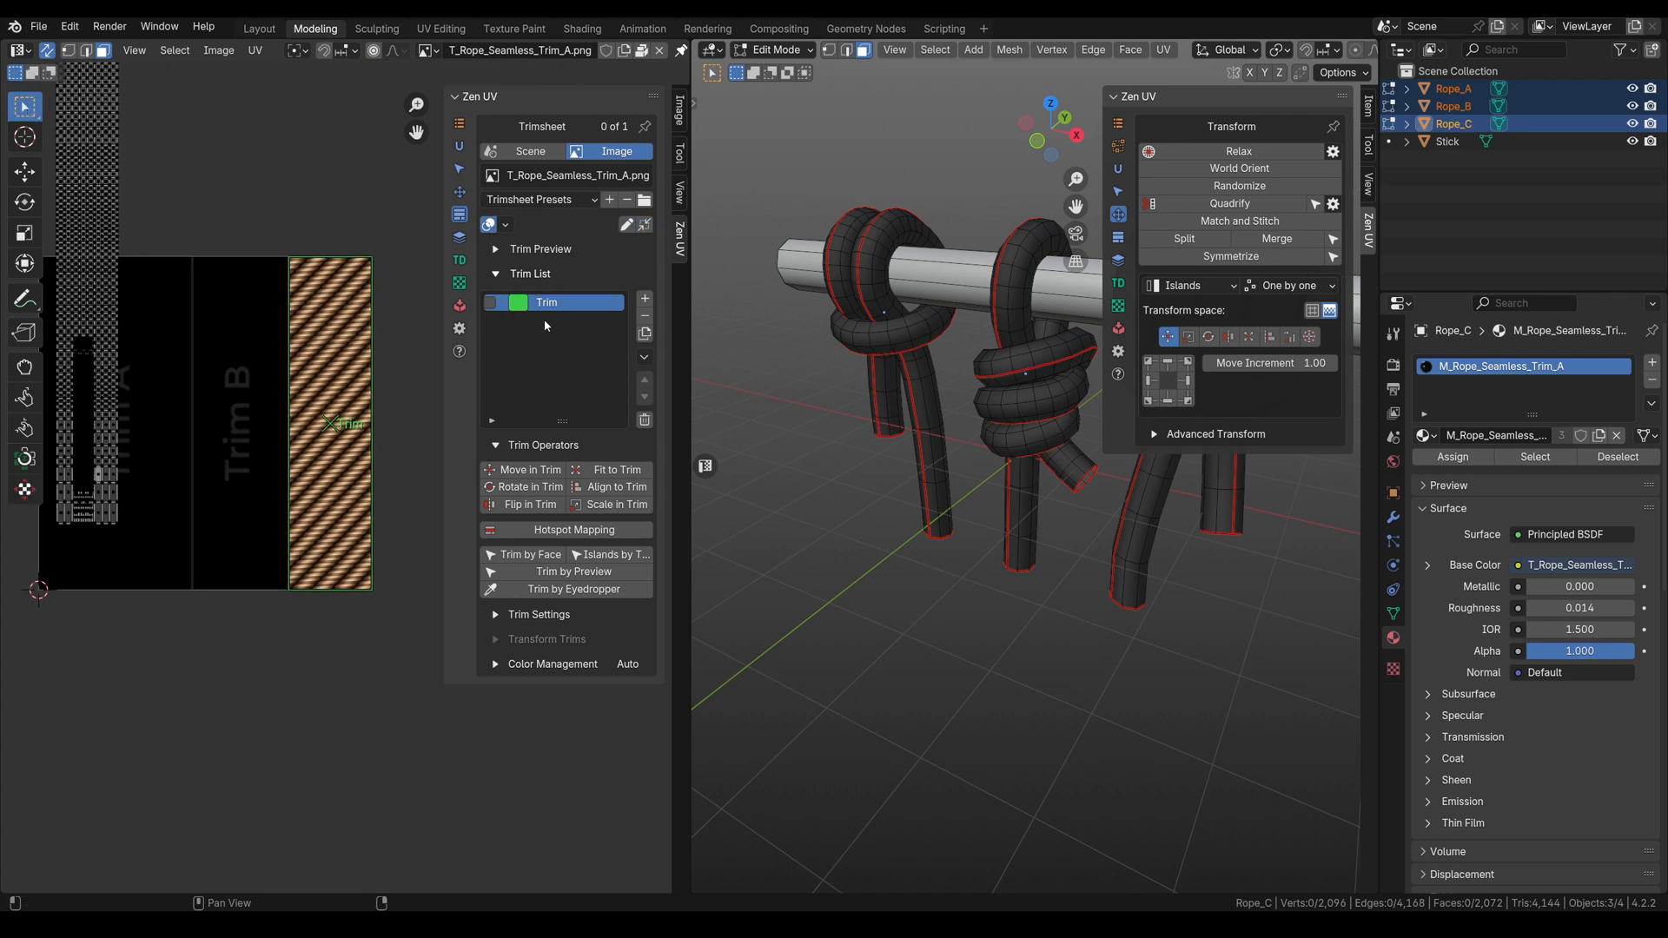
mouse_move(552, 323)
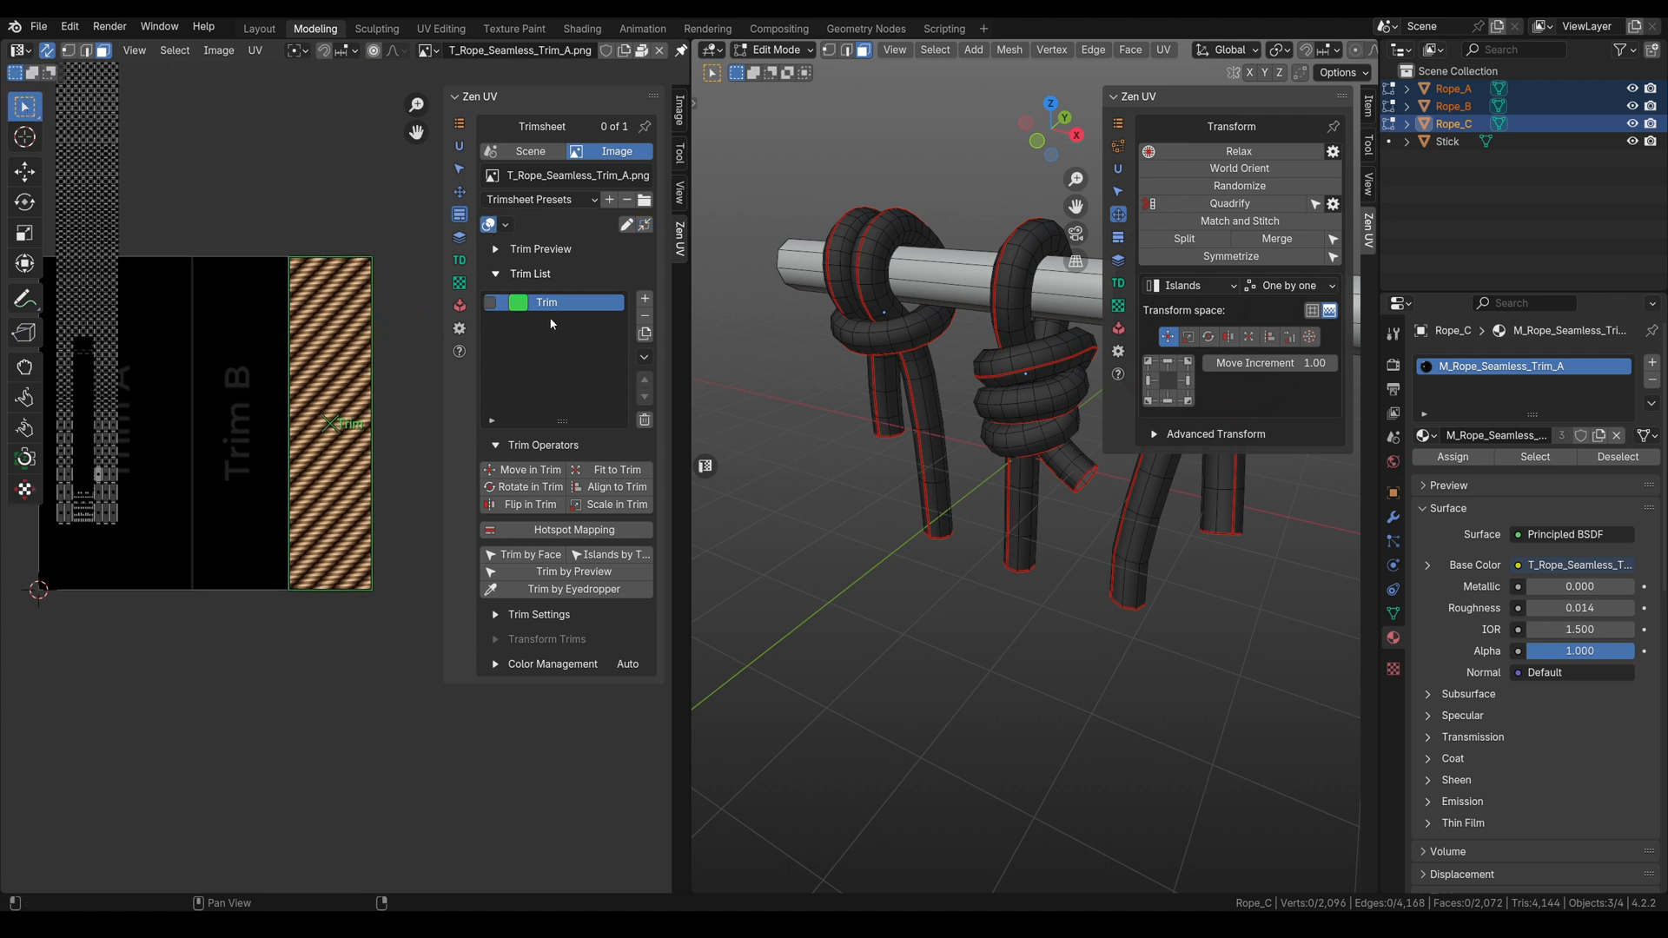
Select all rope islands, fit them to the rope trim, and adjust Fit Axis
left_click(174, 50)
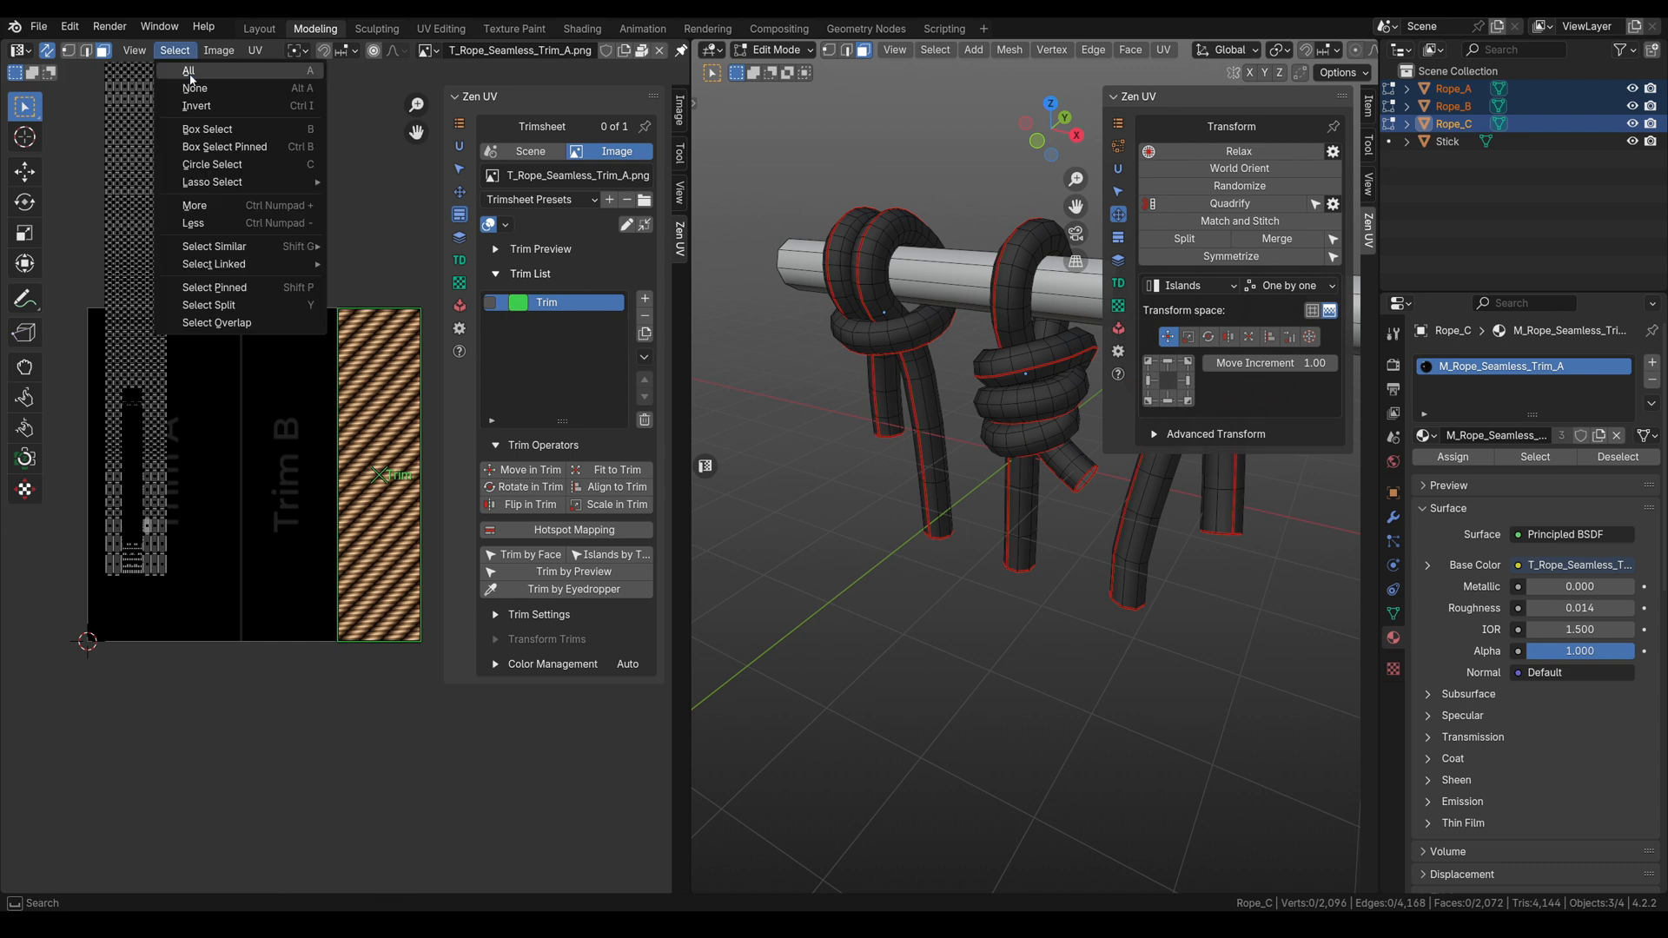
left_click(188, 69)
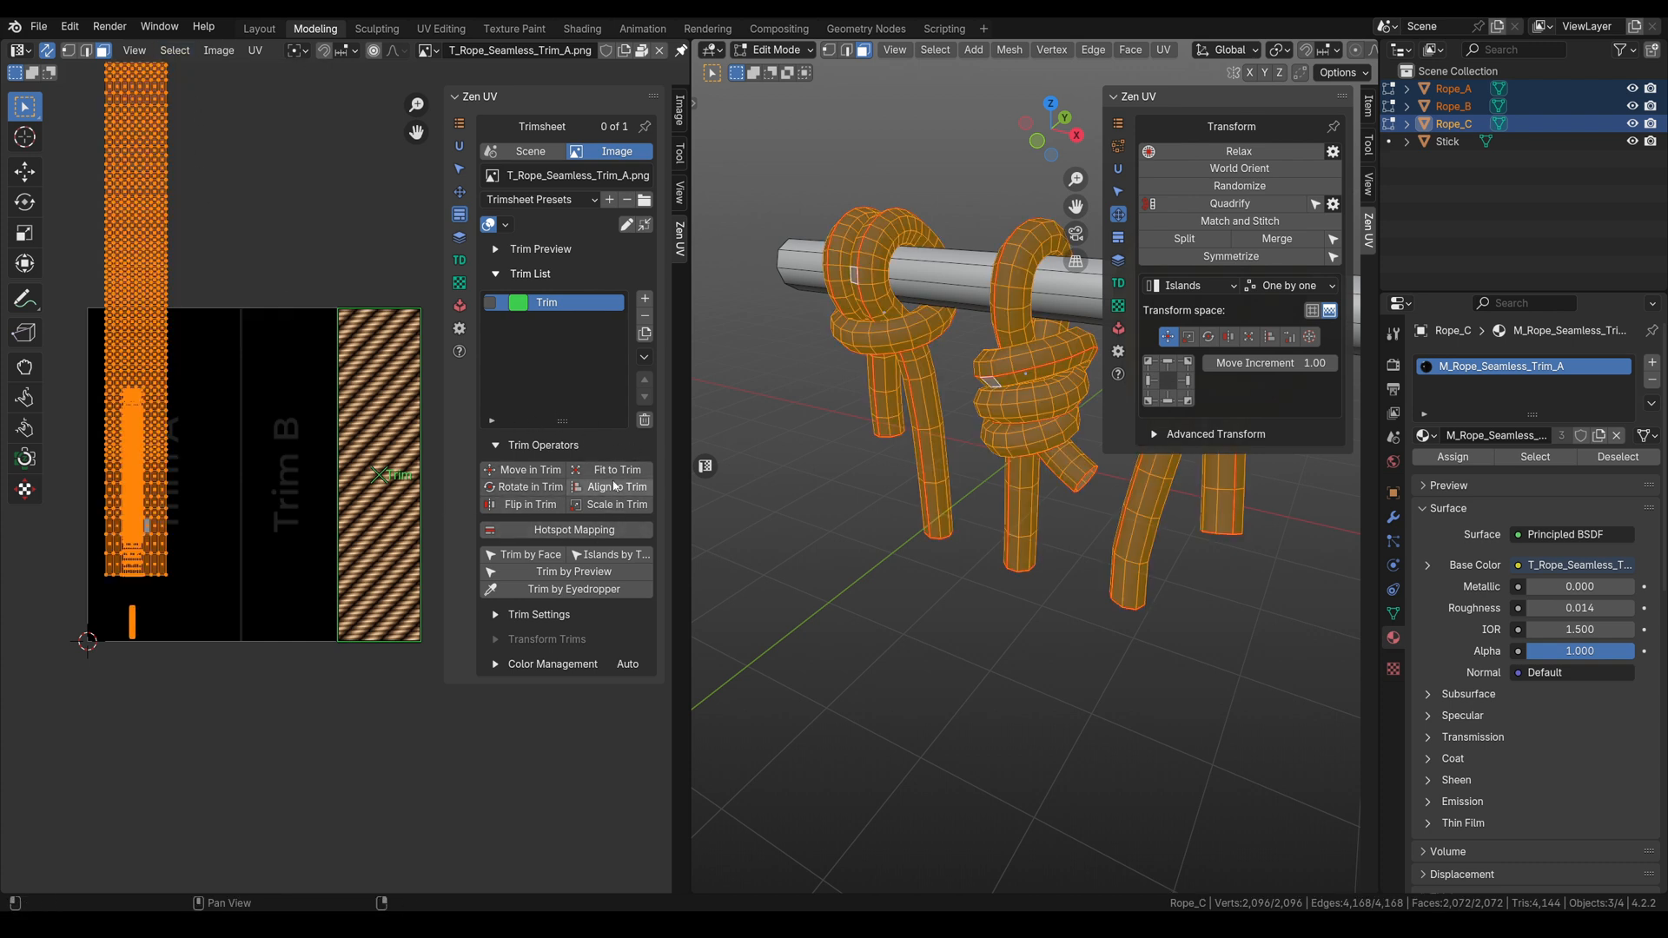
mouse_move(613, 475)
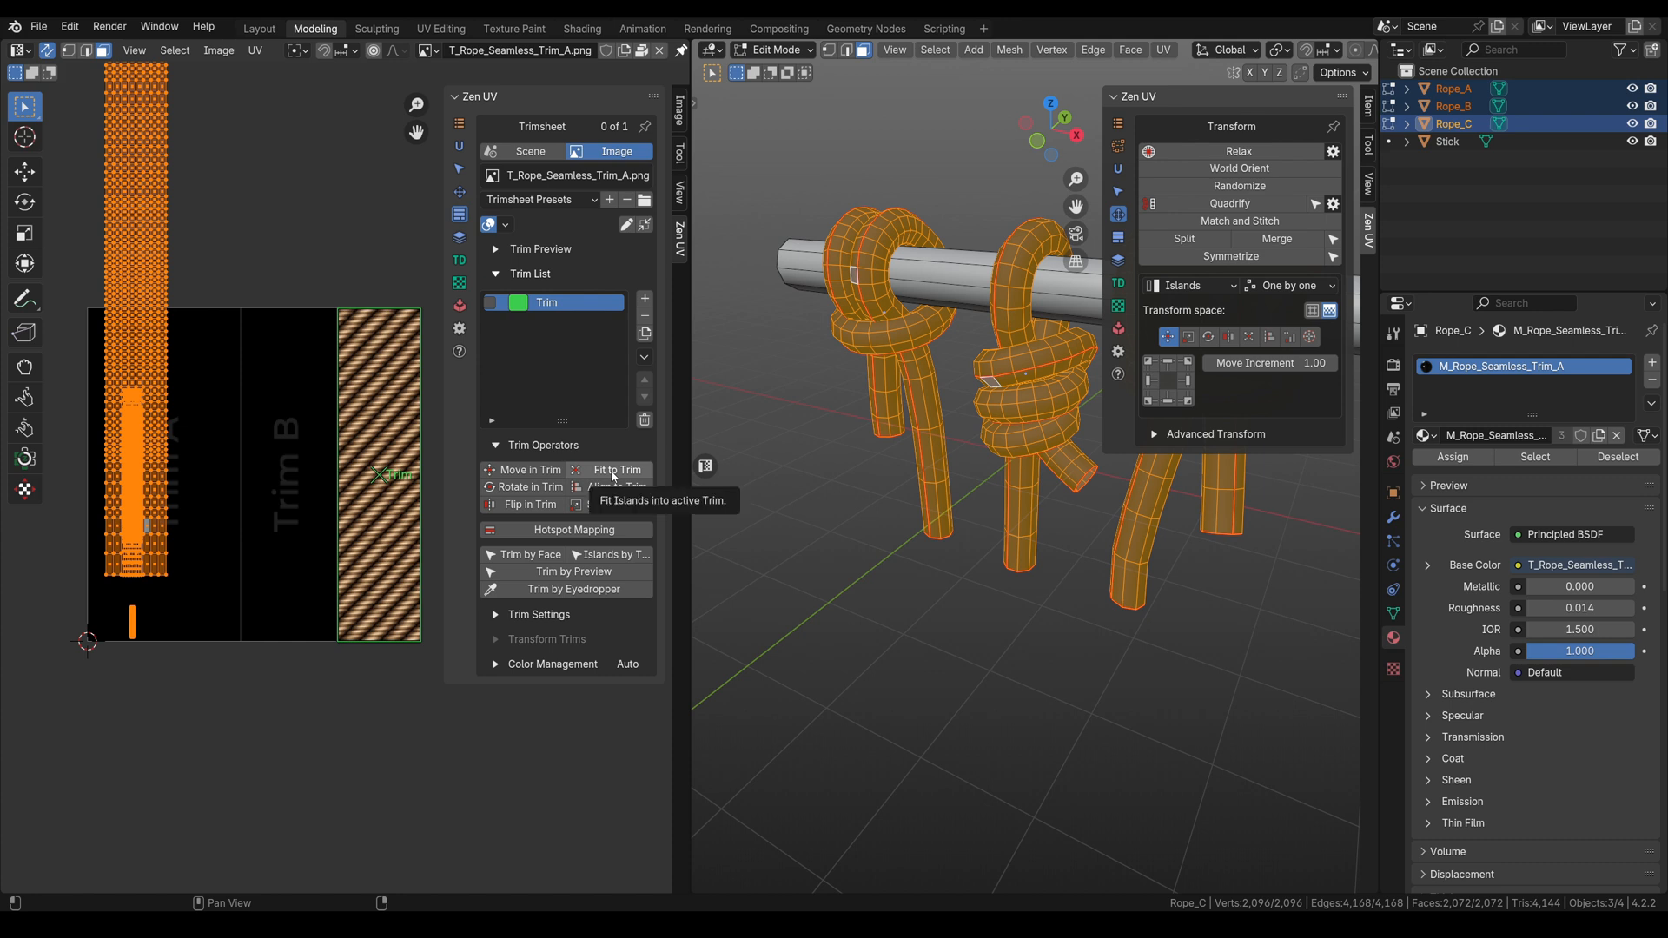
left_click(614, 469)
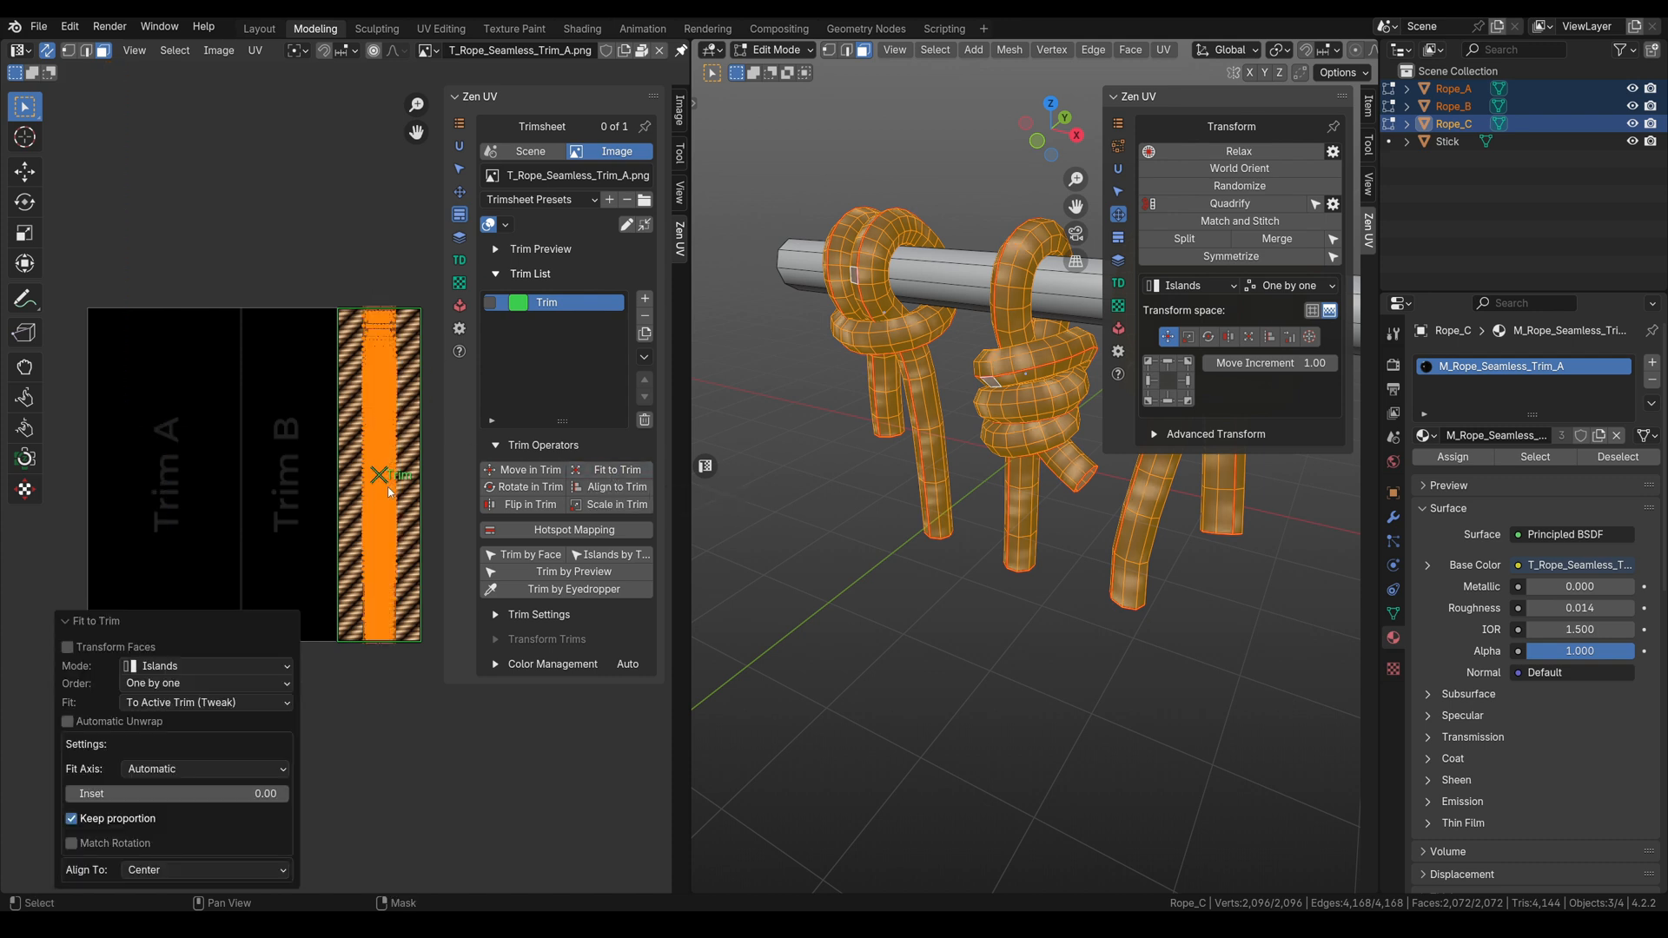
mouse_move(400, 475)
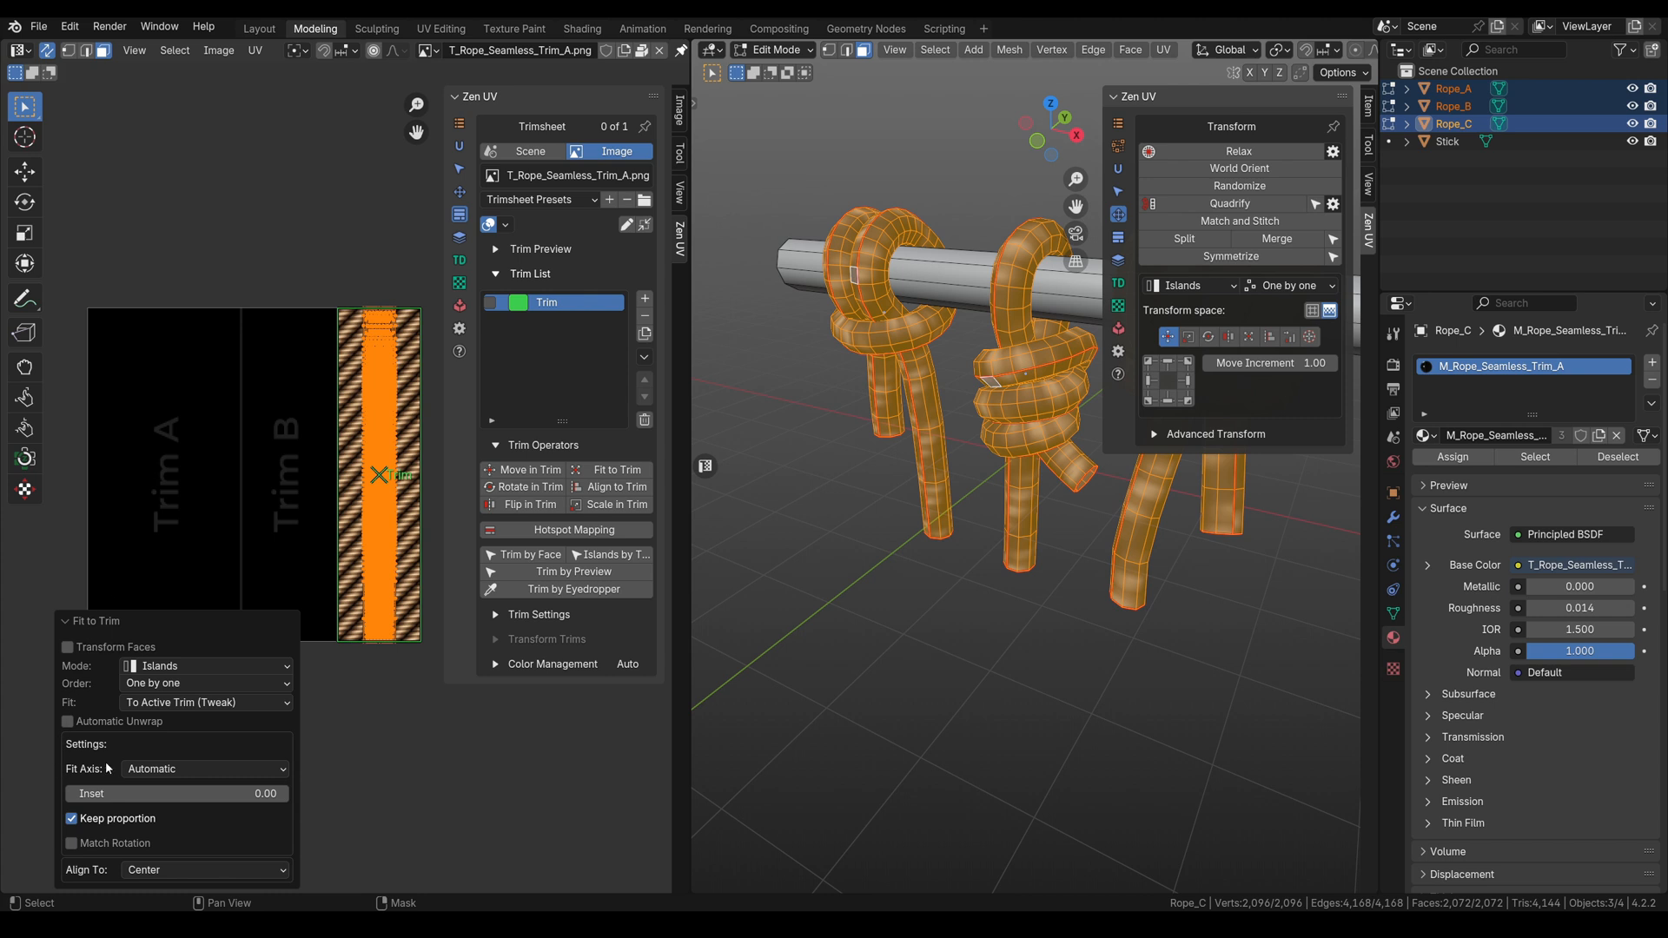
left_click(204, 769)
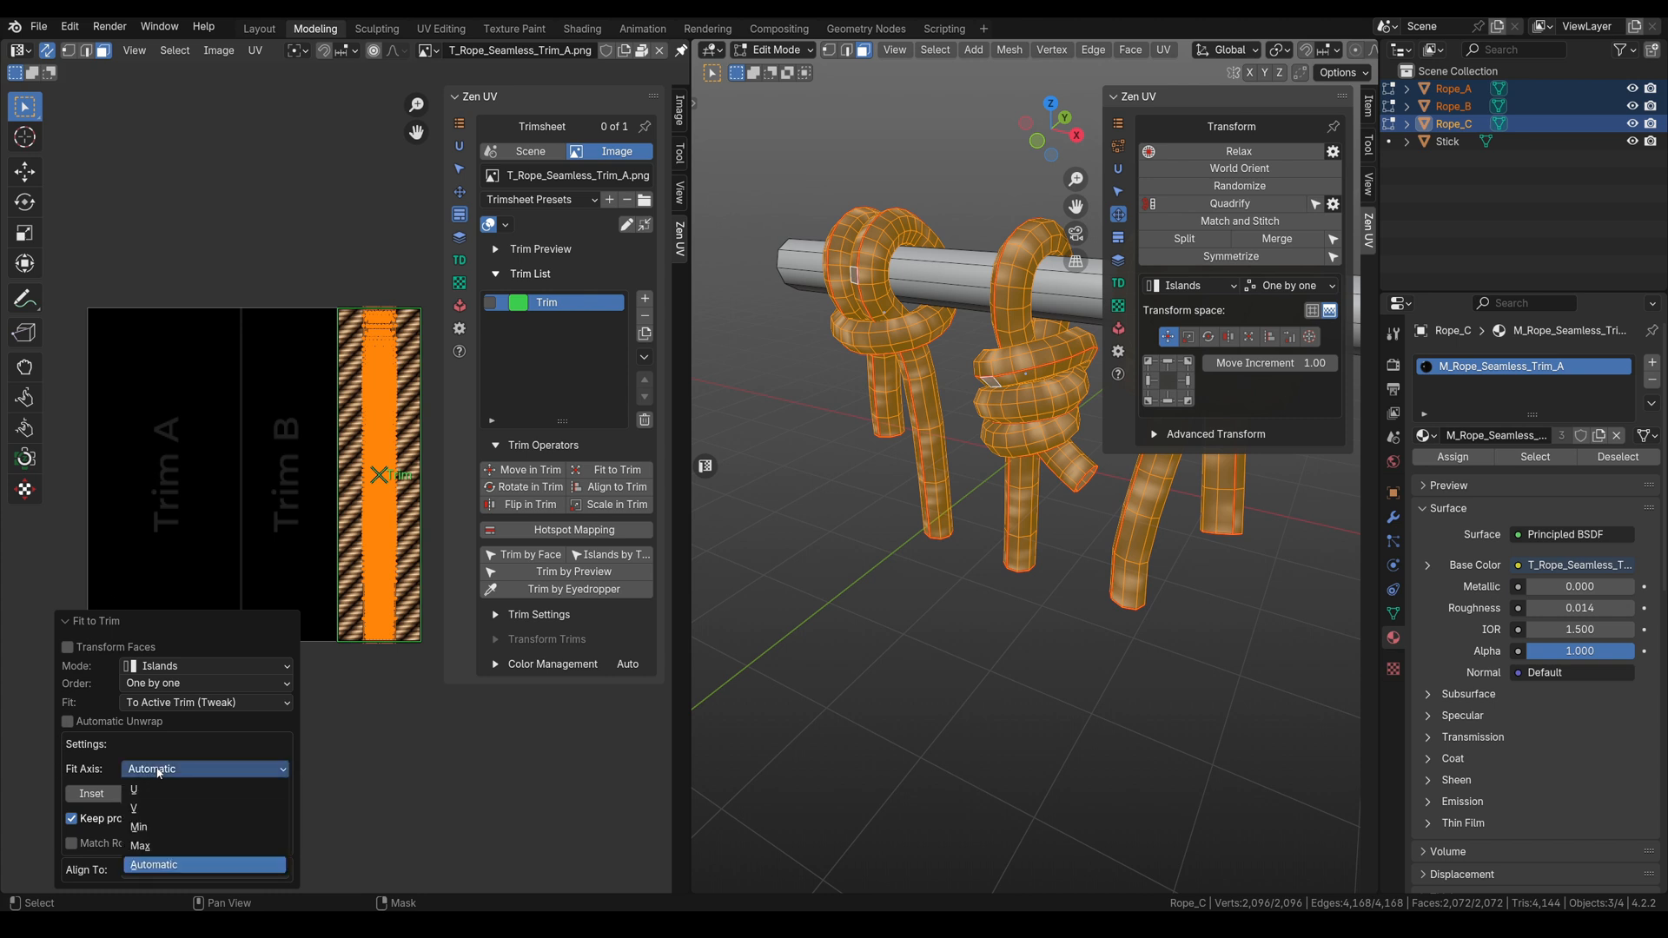
left_click(135, 790)
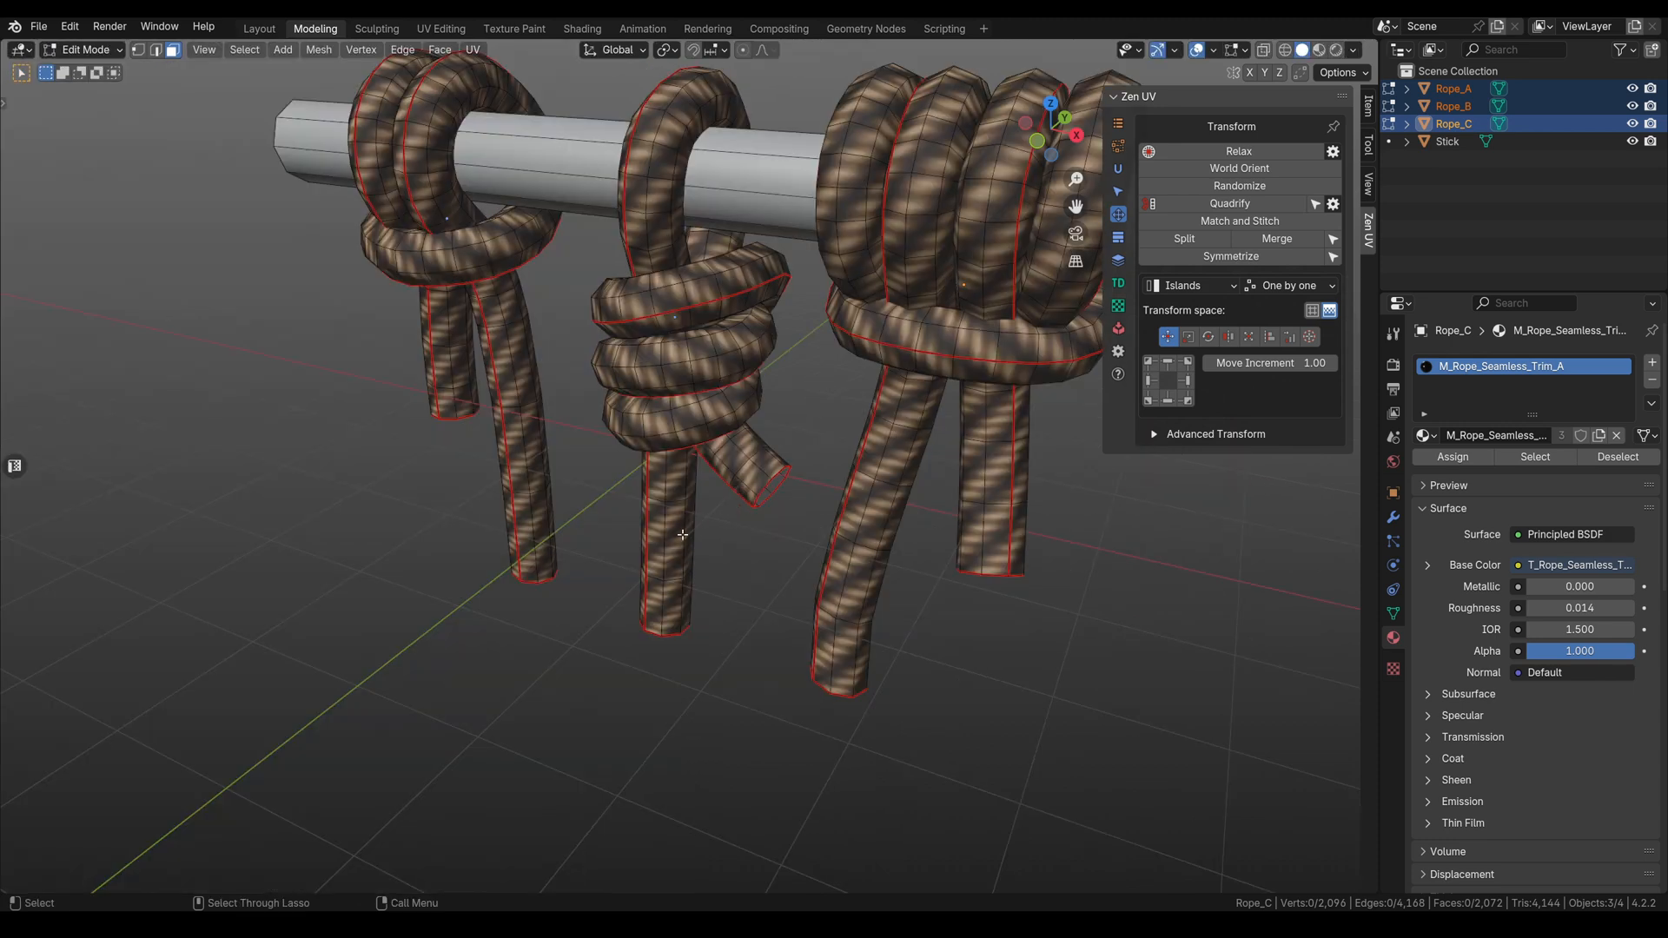
Return to Object Mode and orbit around the textured ropes
key("Tab")
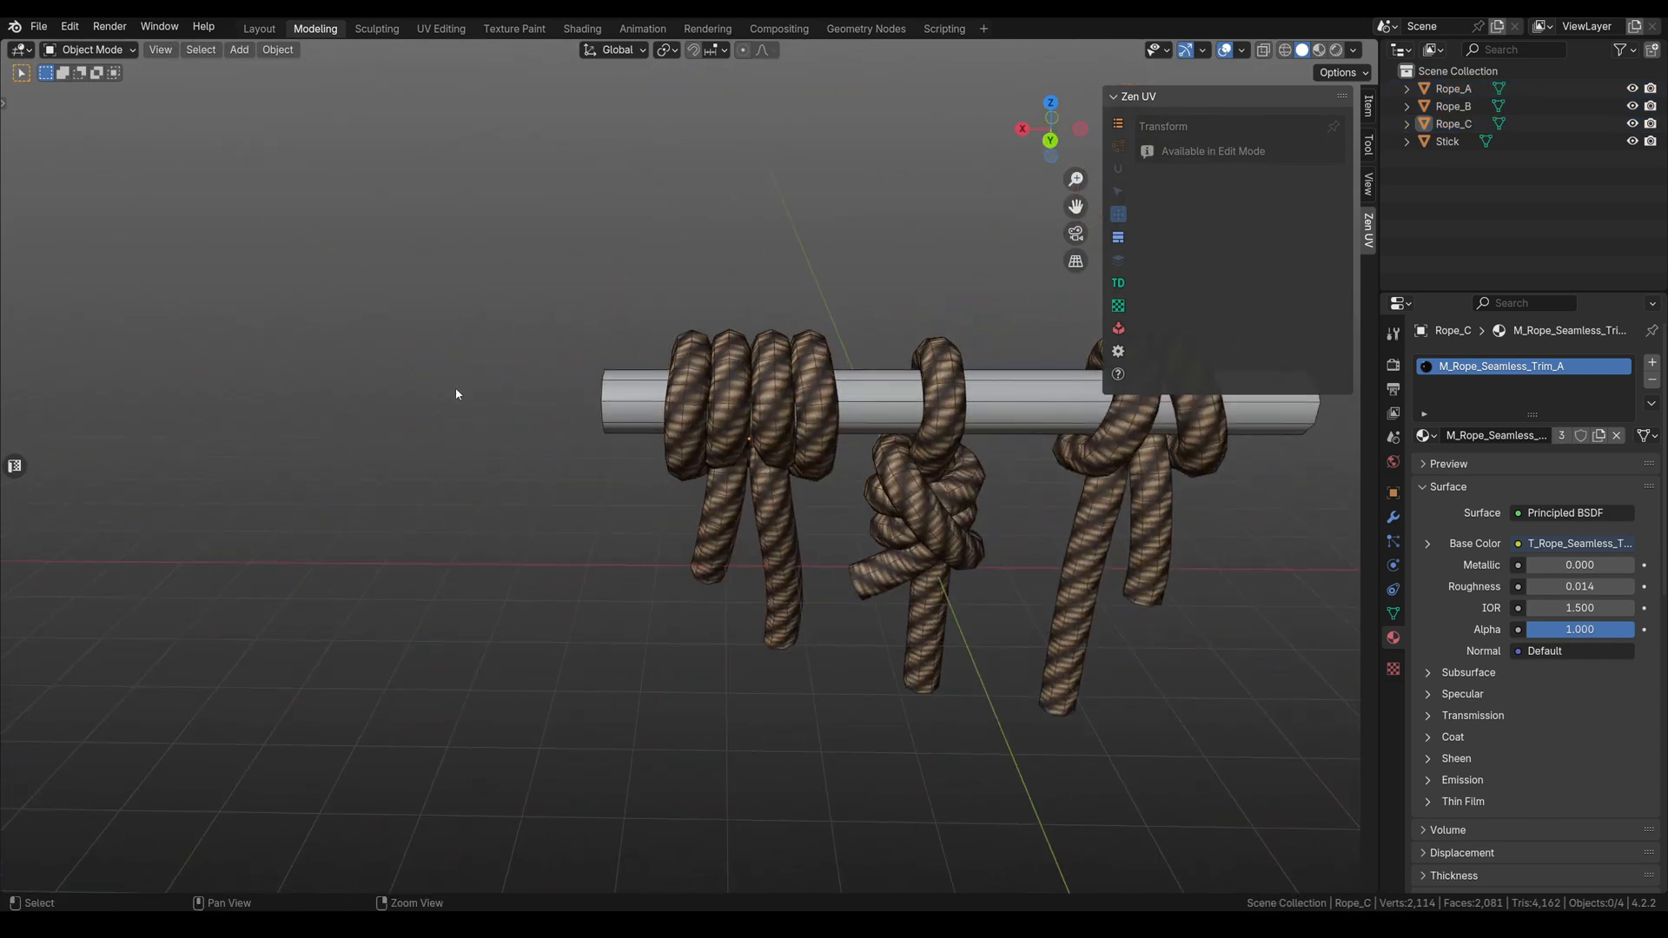
left_click_drag(455, 393, 774, 299)
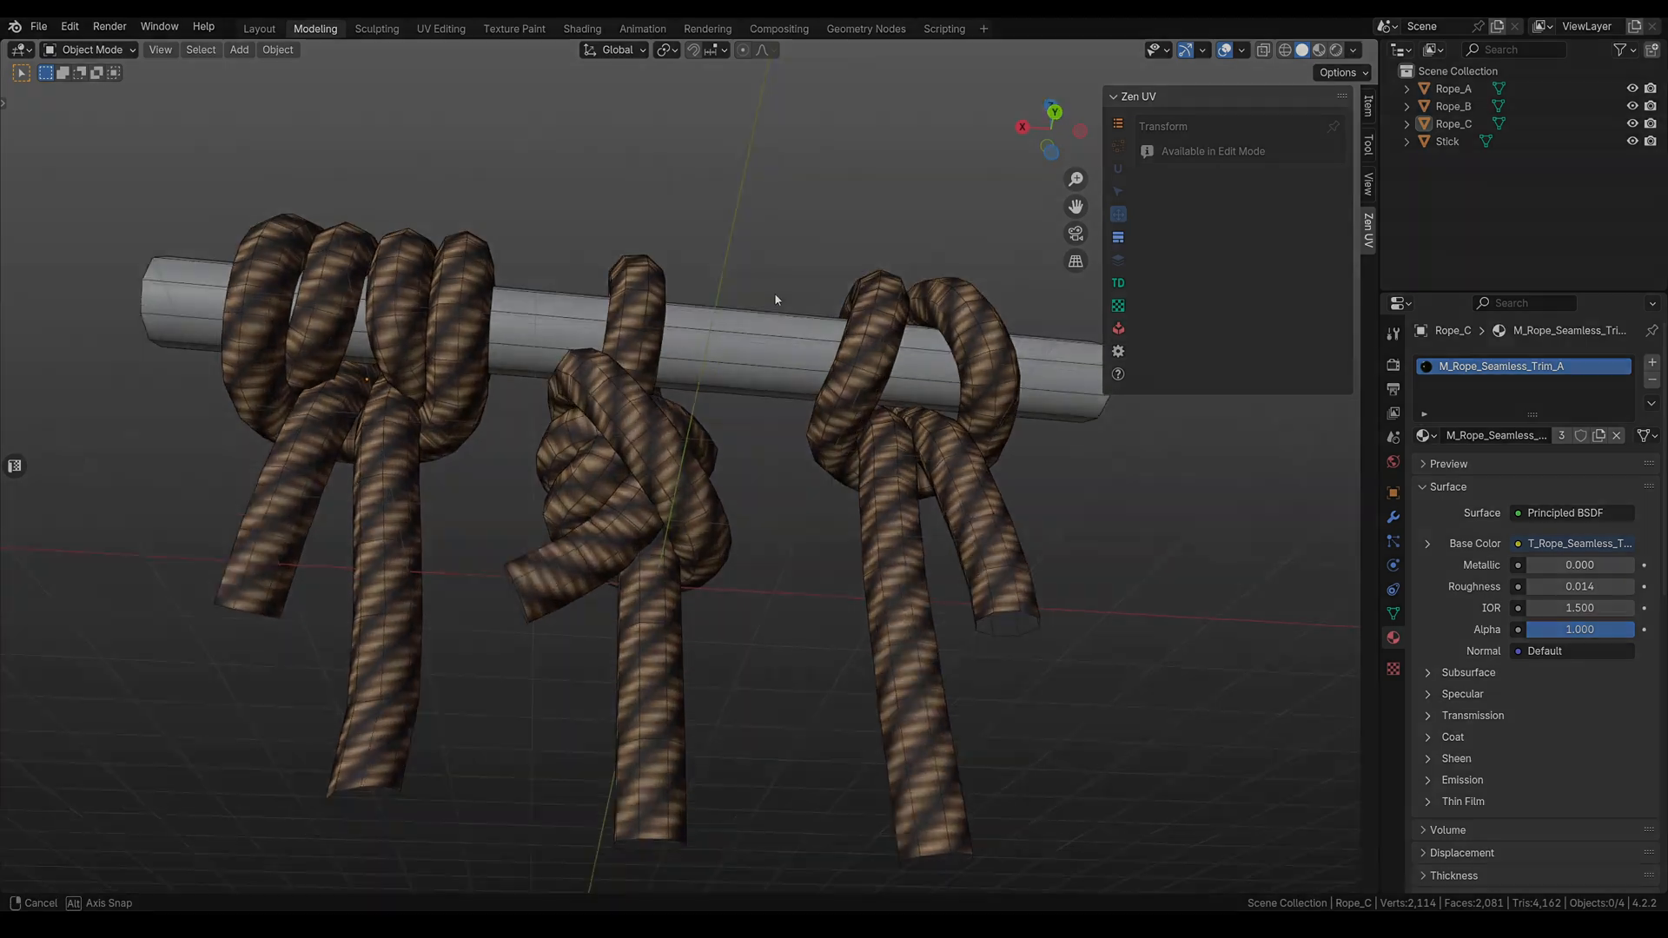